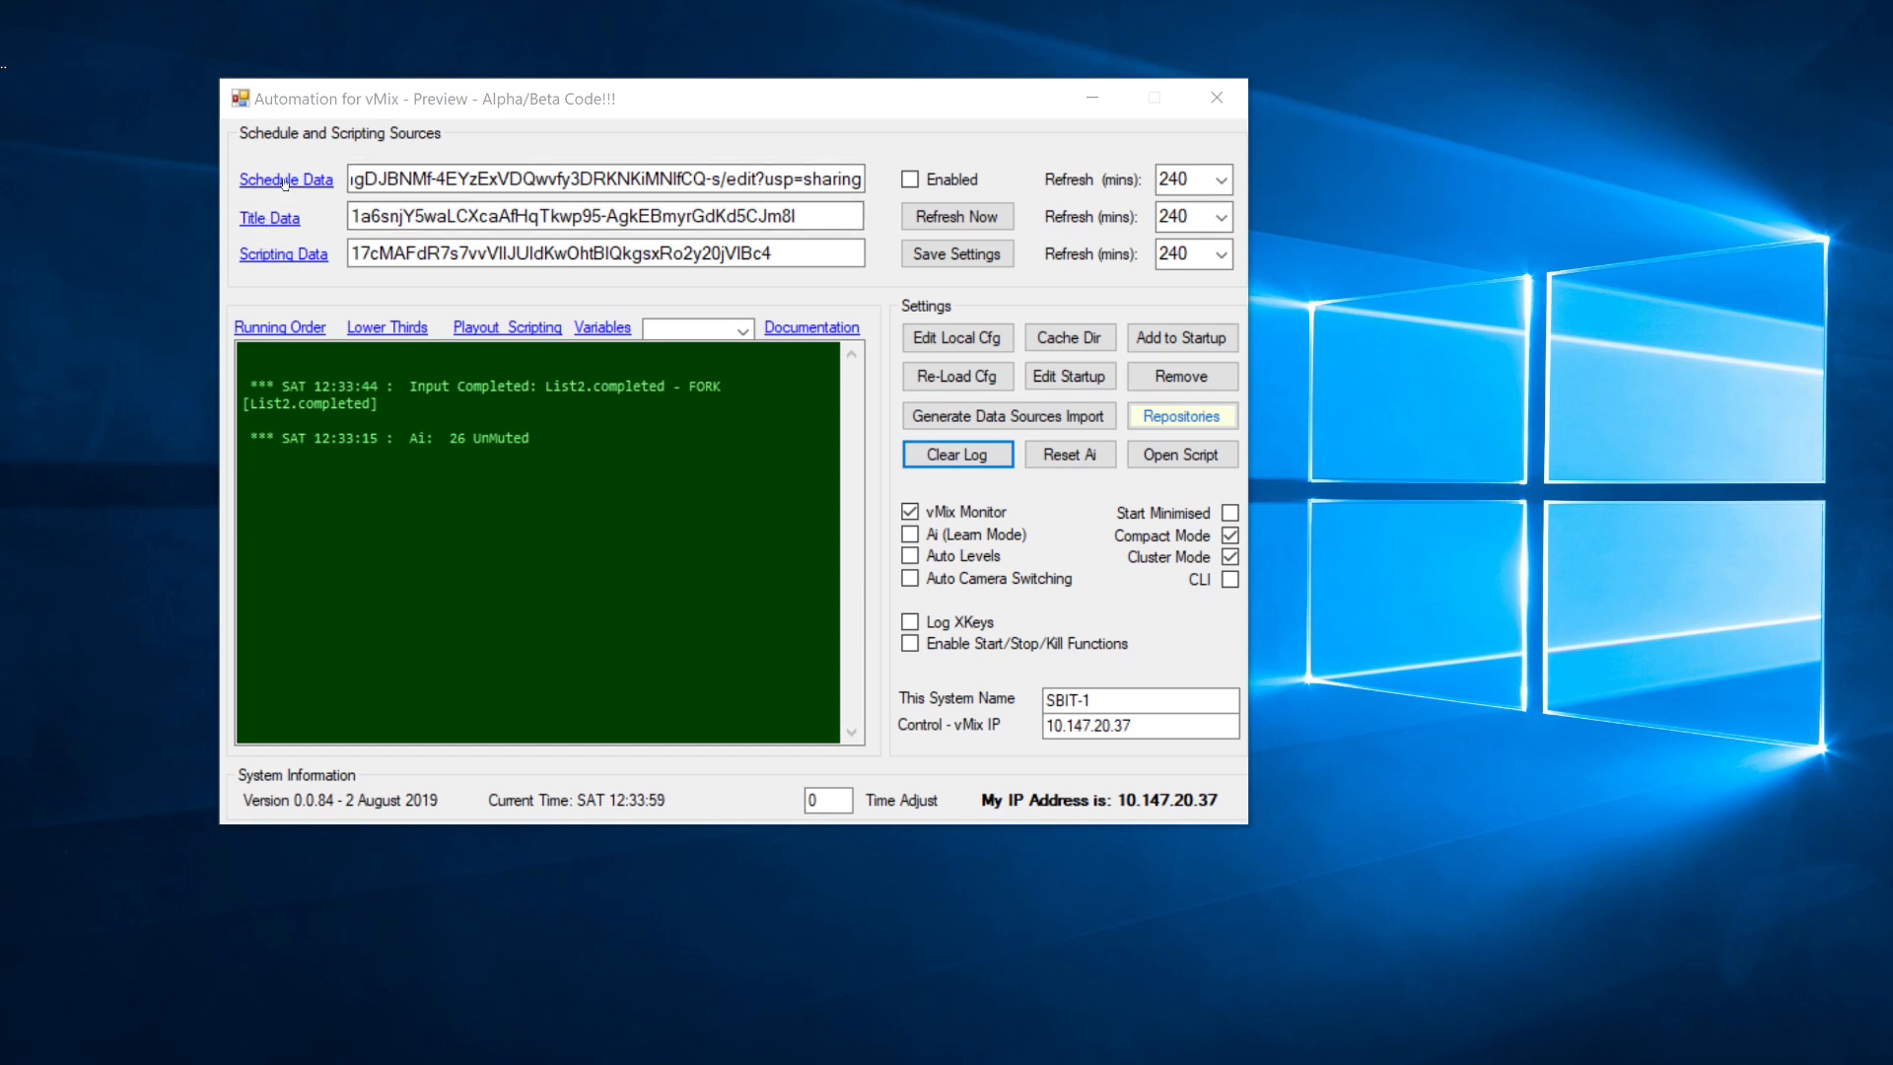
Step: Bring the Giles schedule spreadsheet in Google Sheets to the front
click(285, 179)
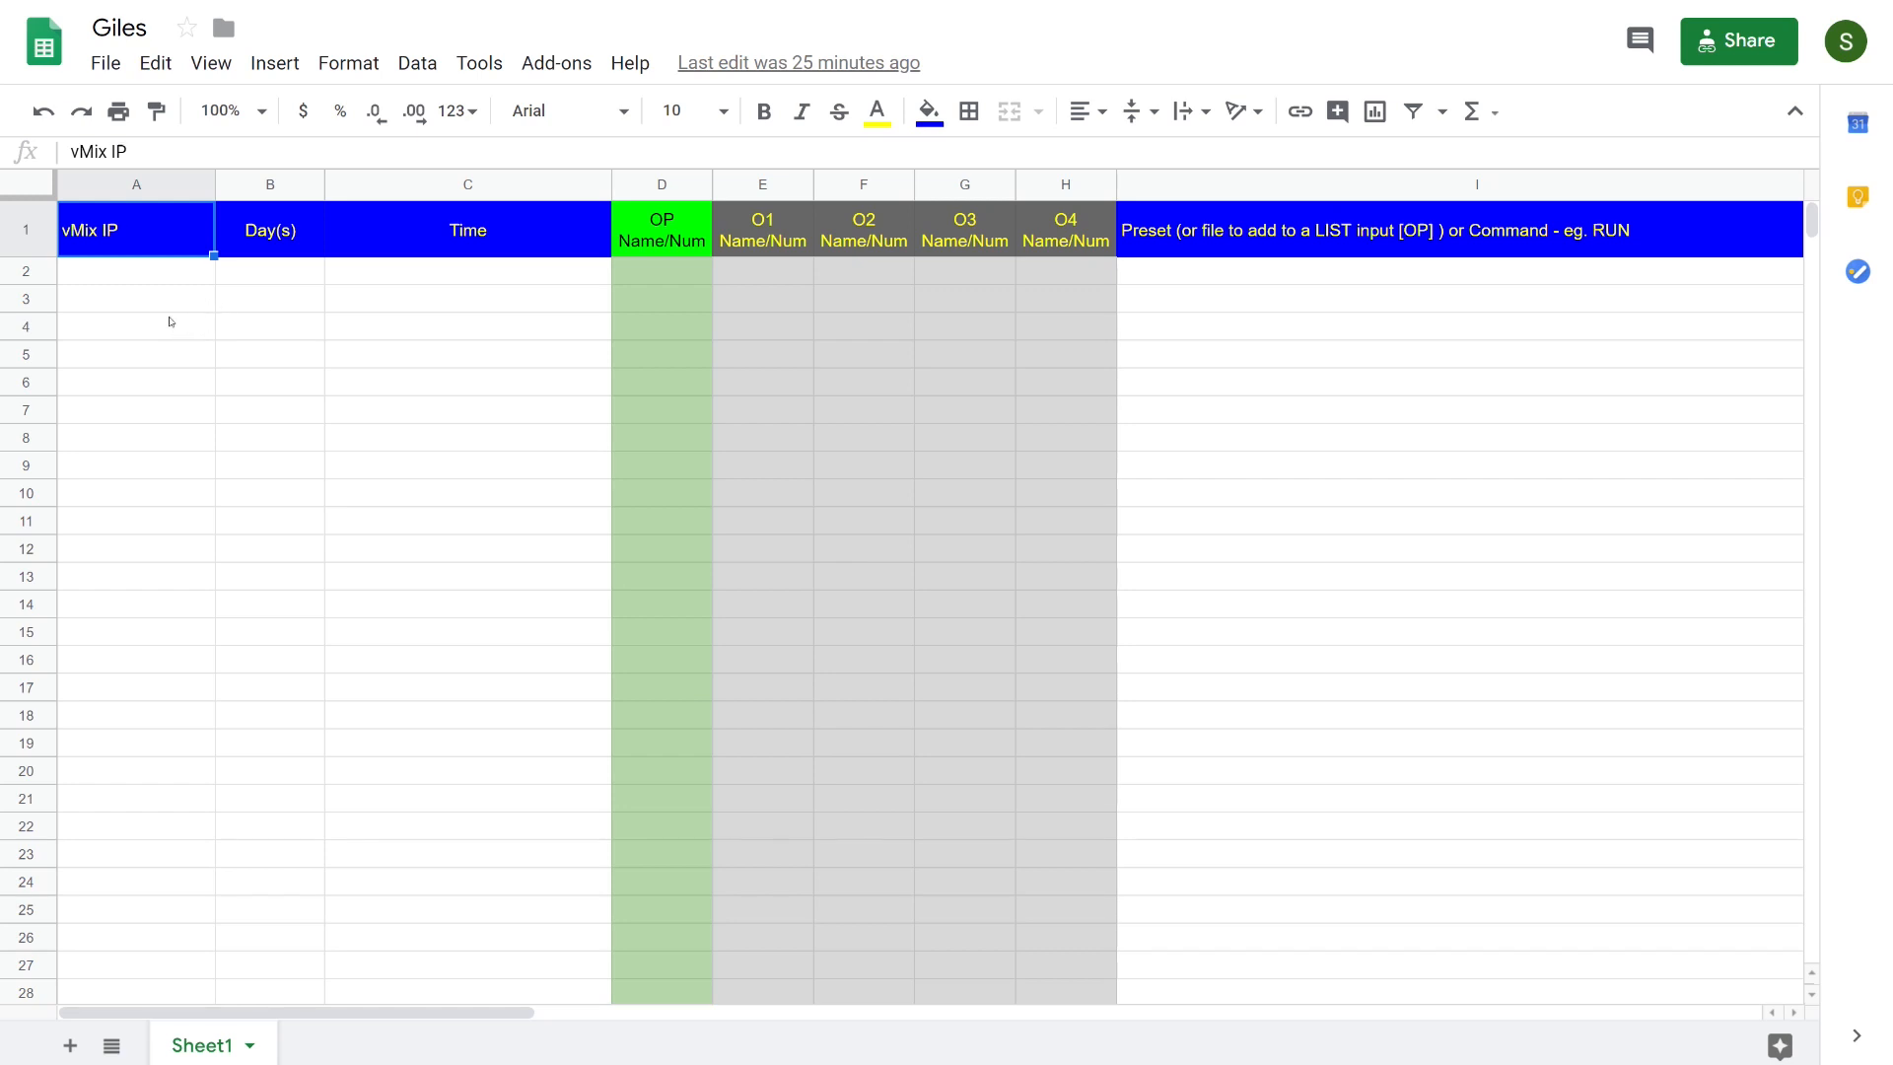
click(135, 298)
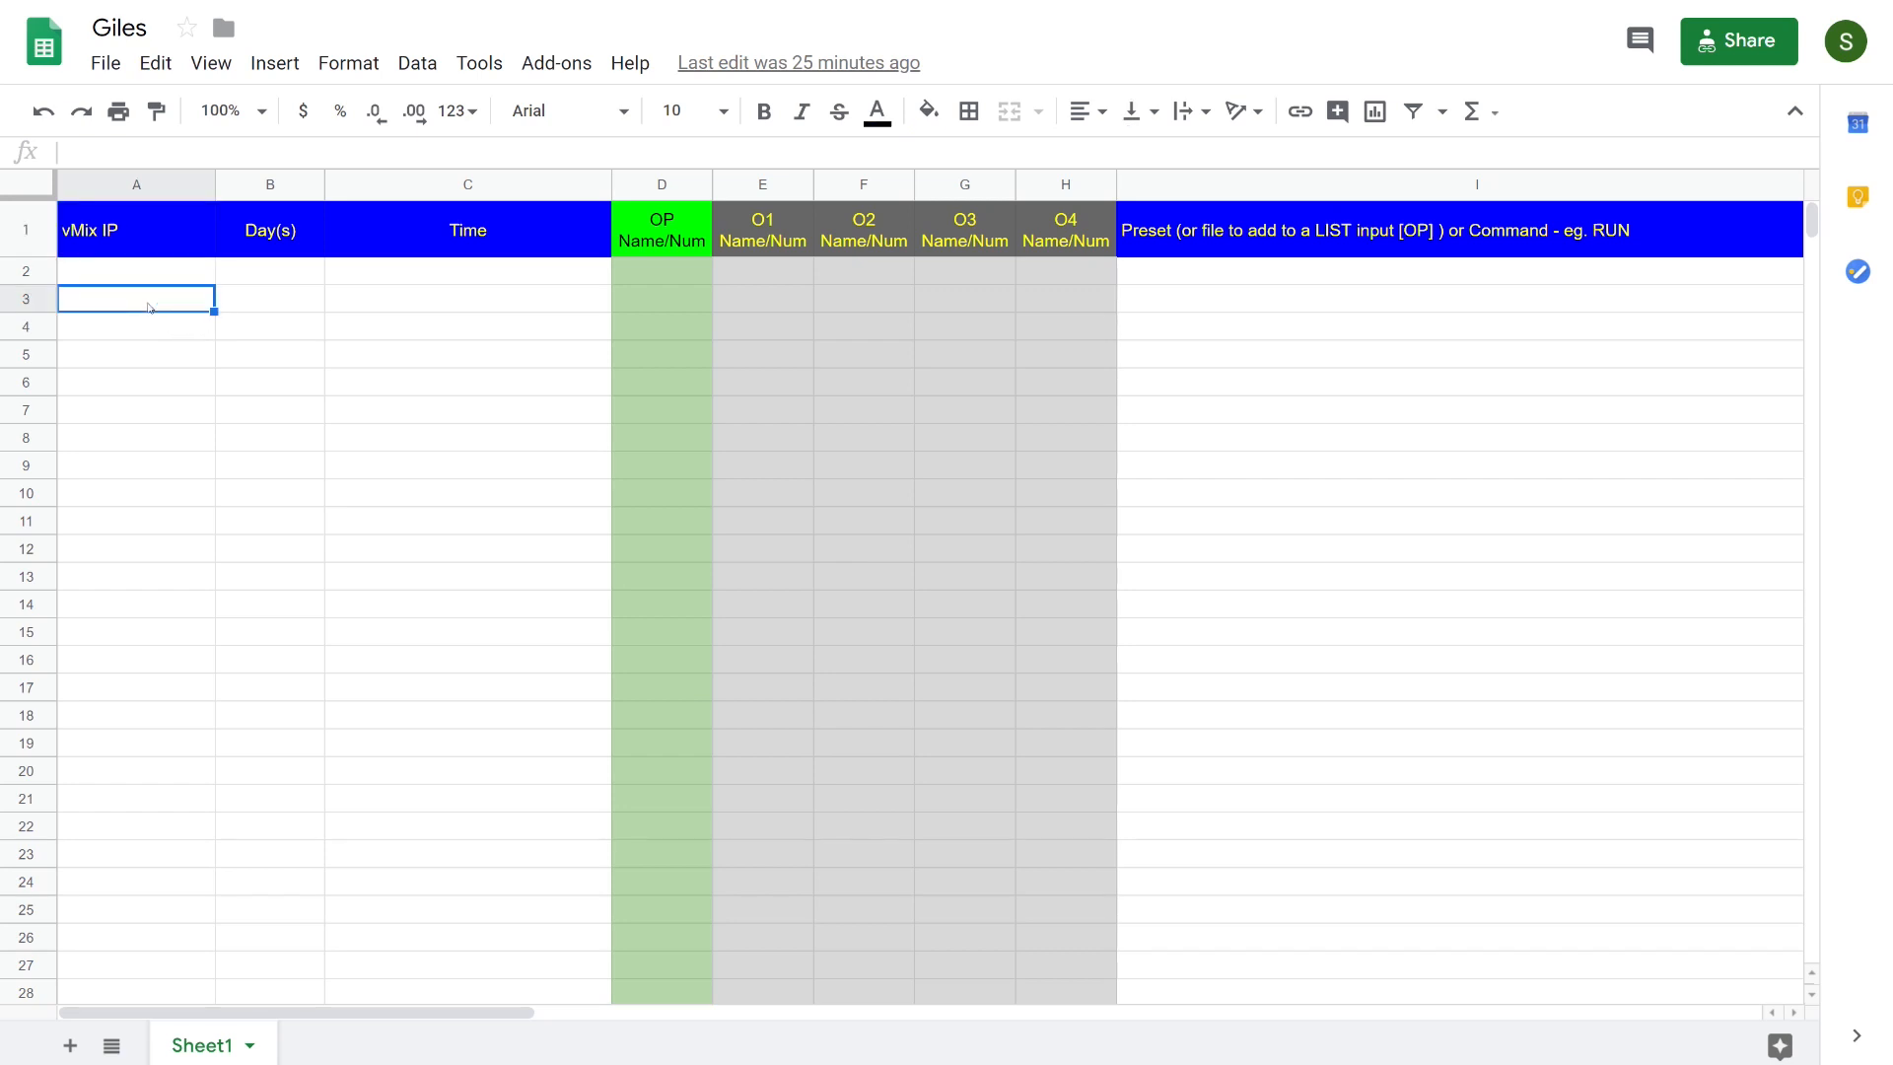
mouse_move(142, 286)
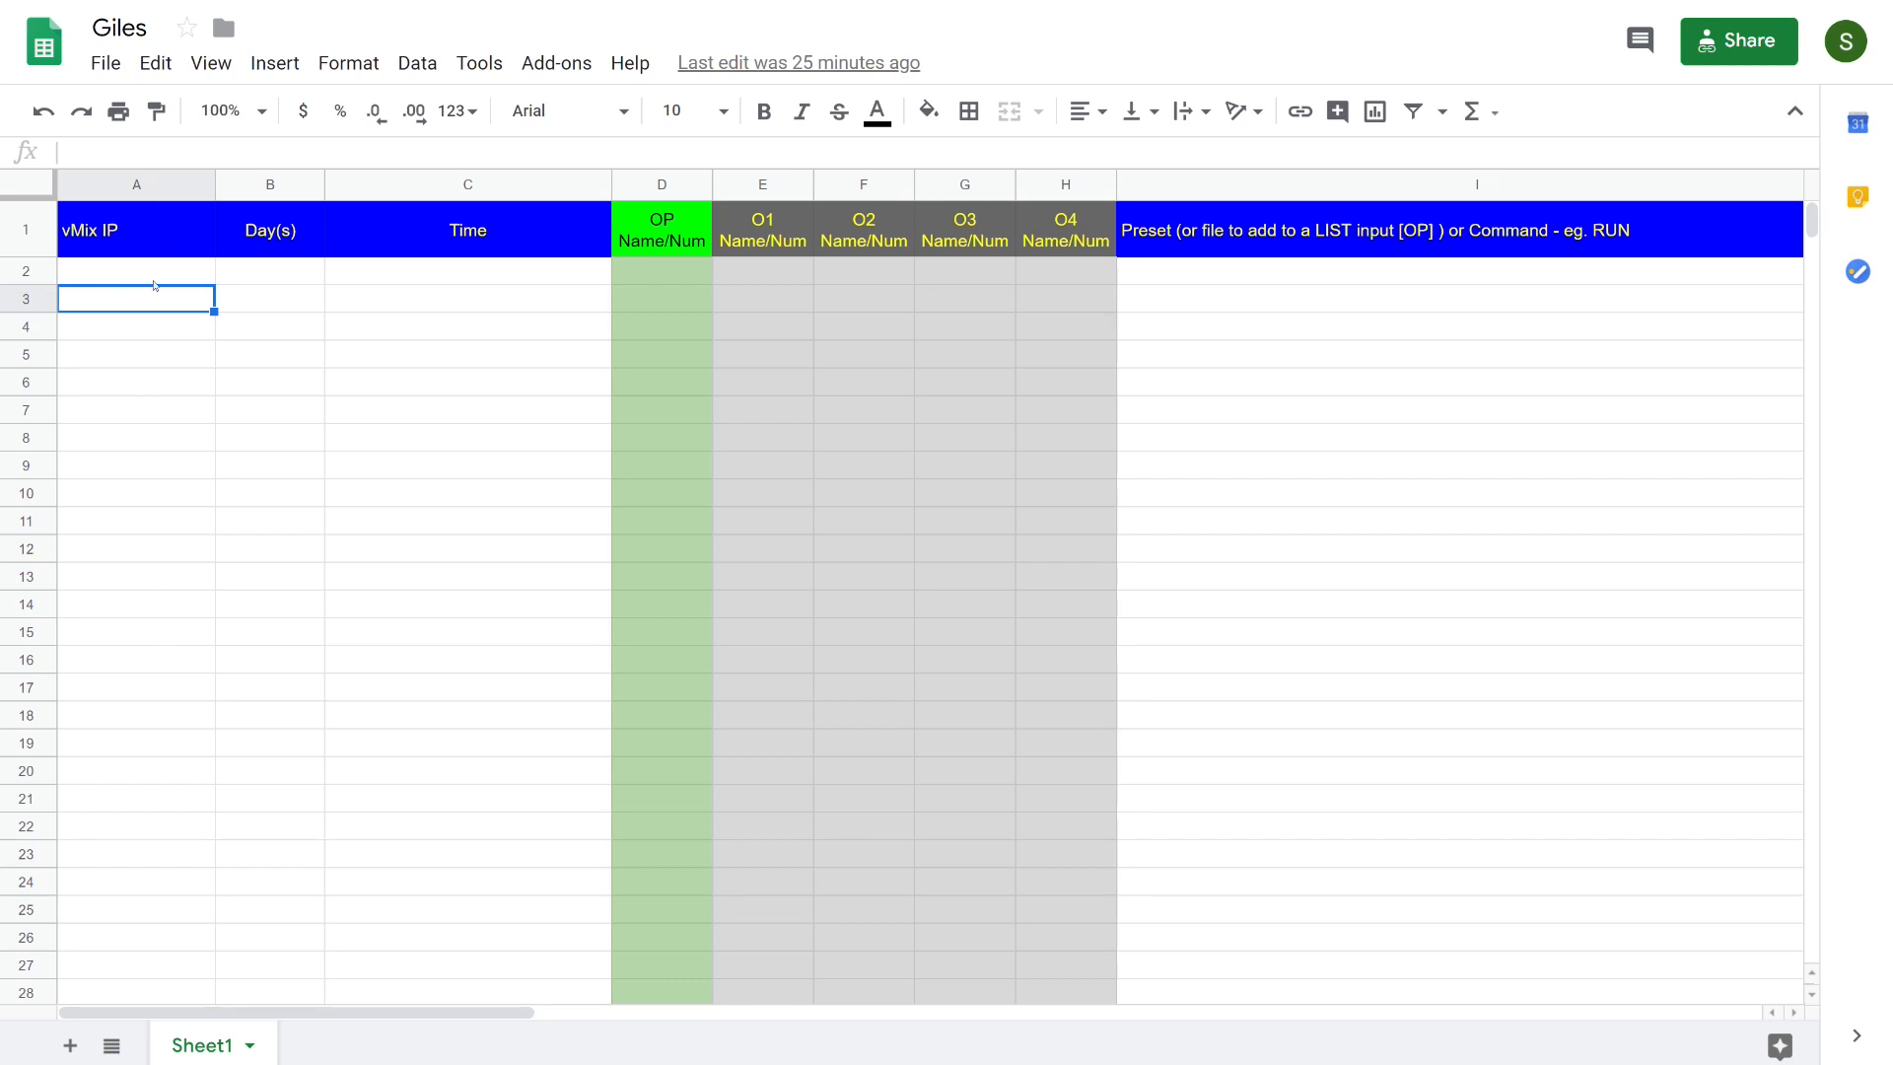
mouse_move(168, 387)
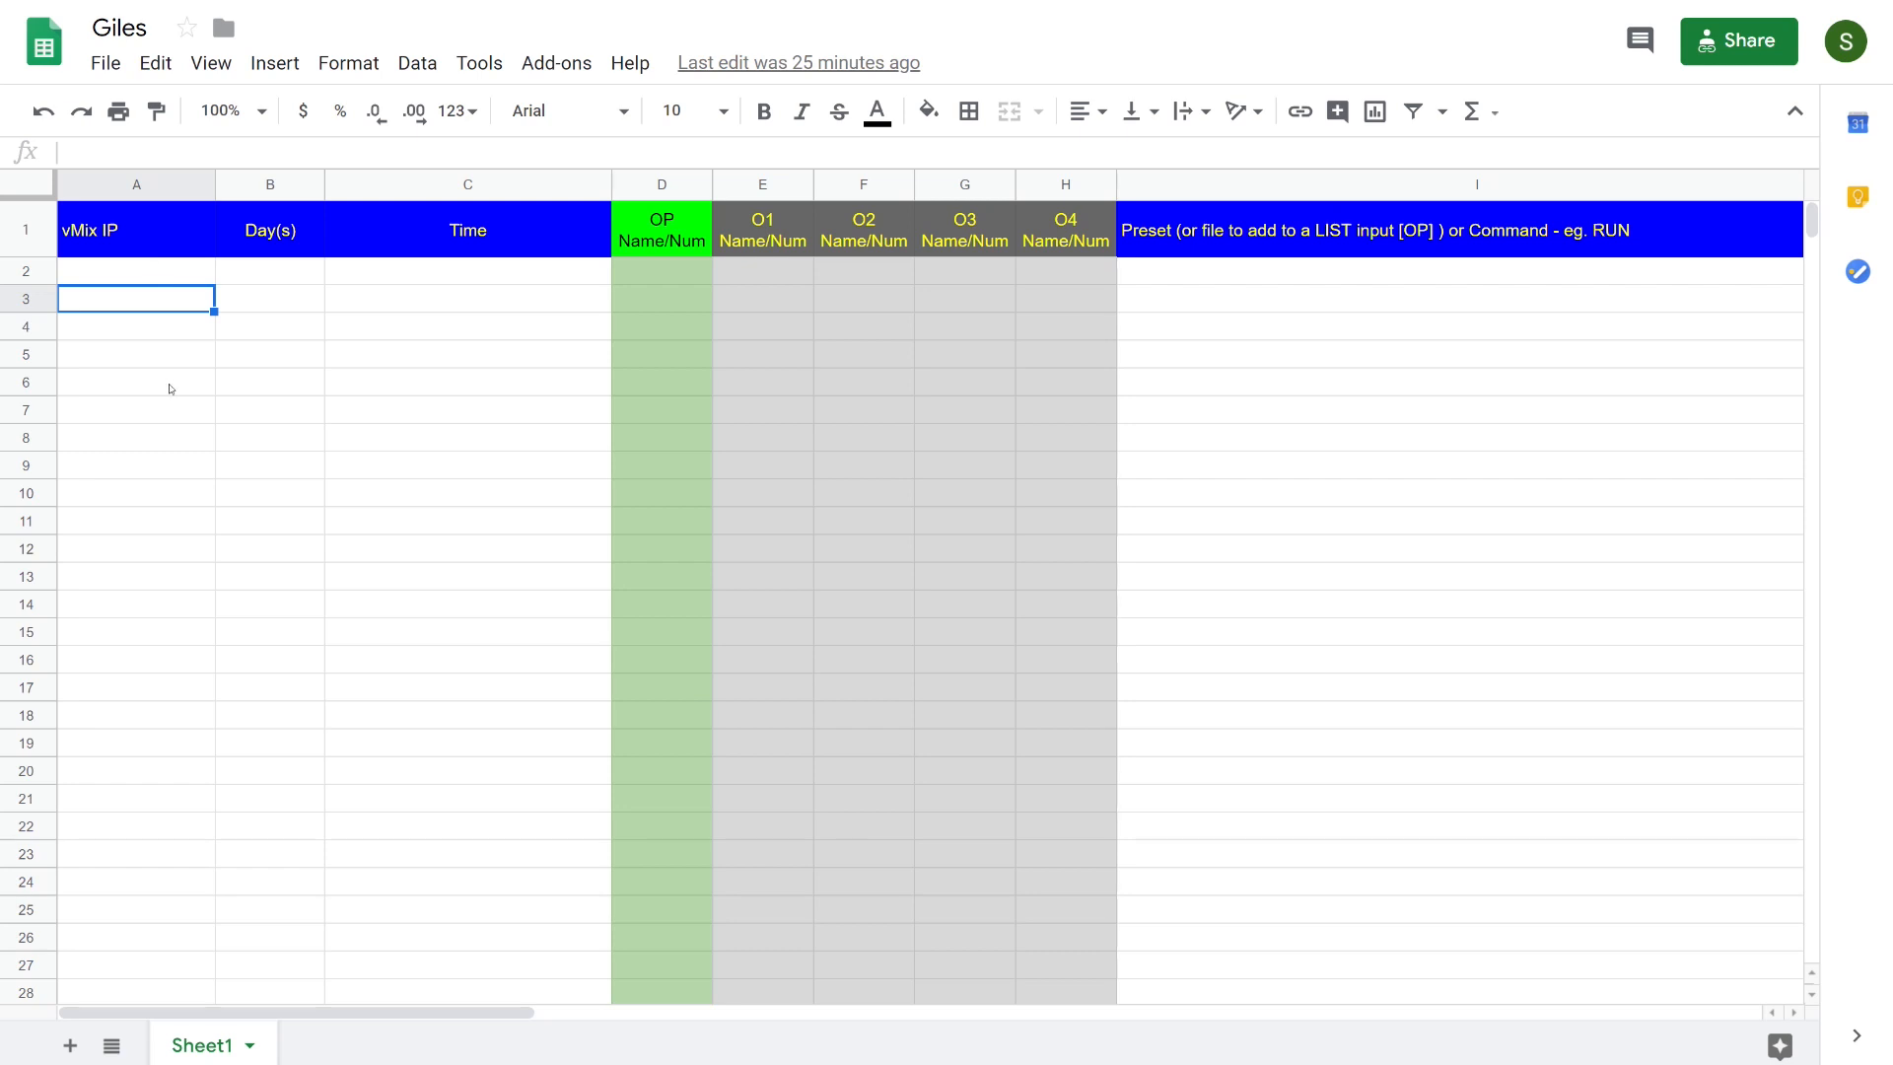
mouse_move(107, 301)
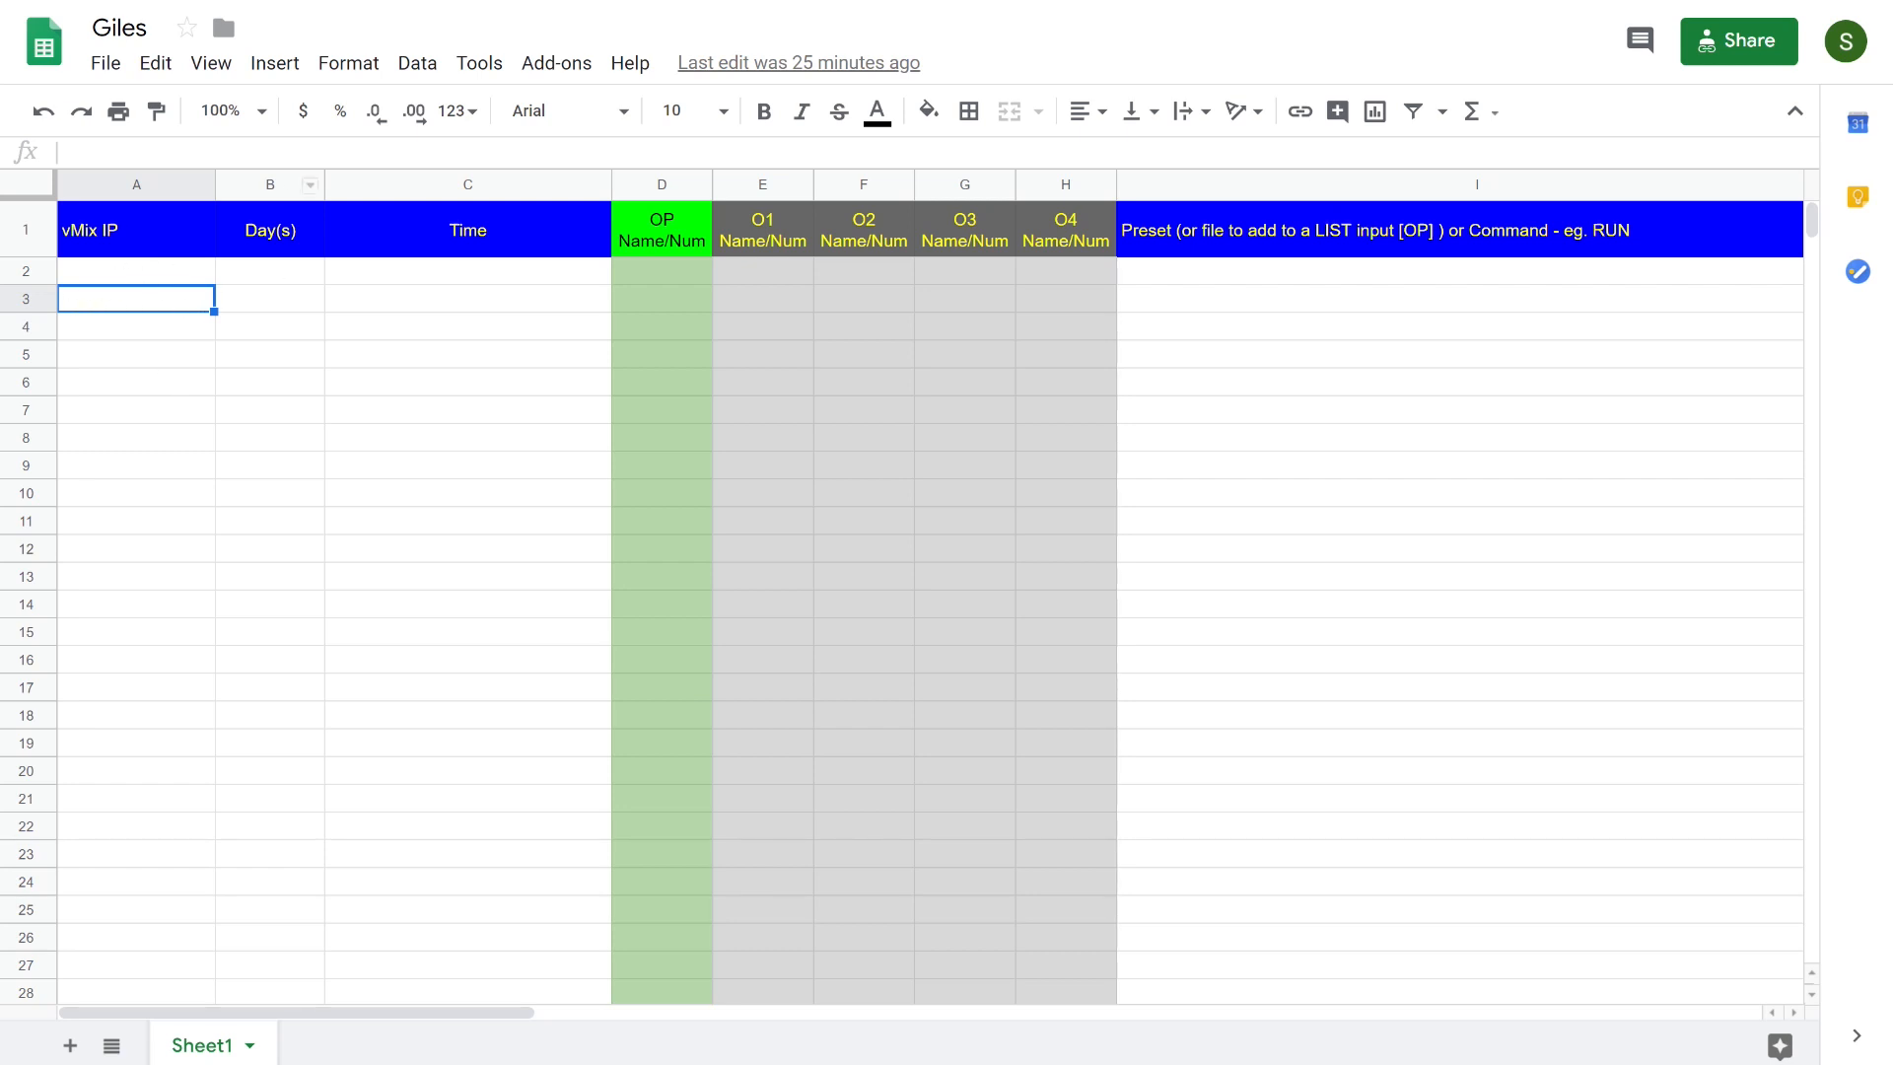
mouse_move(213, 412)
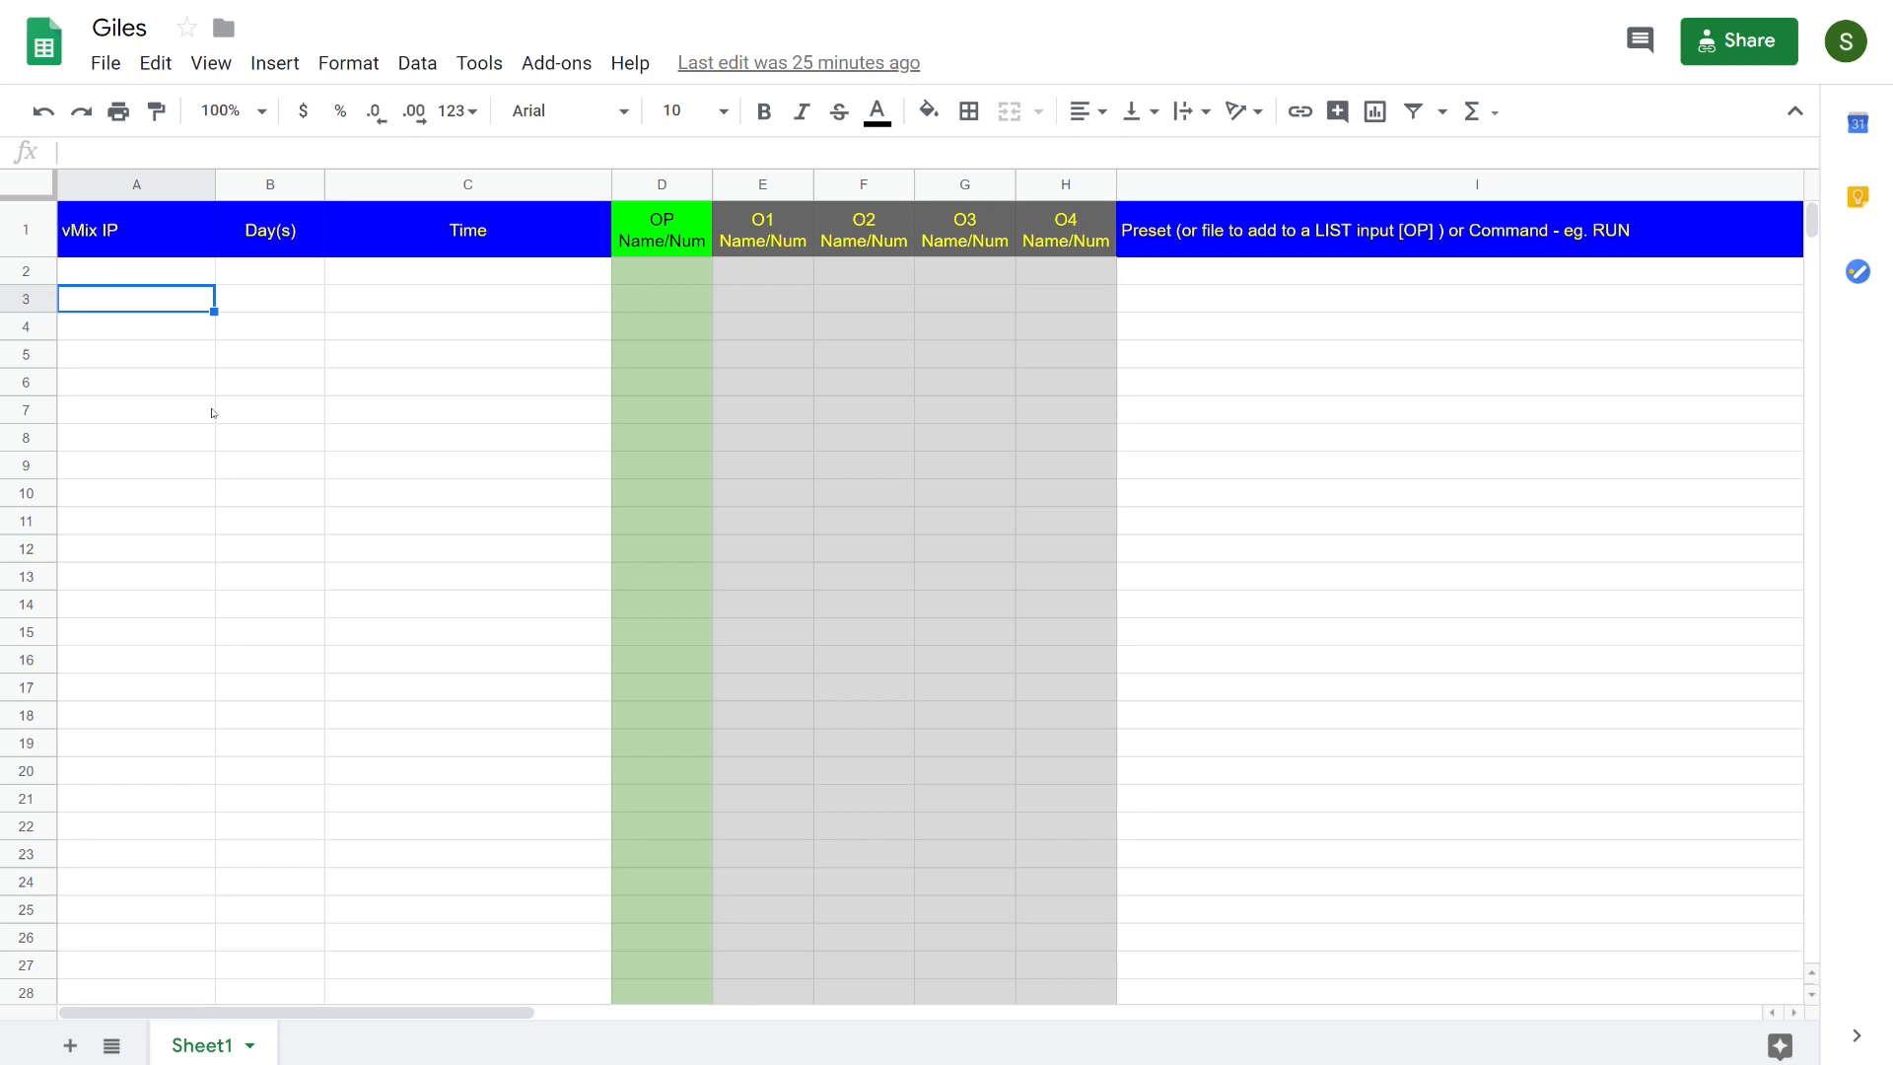
mouse_move(243, 302)
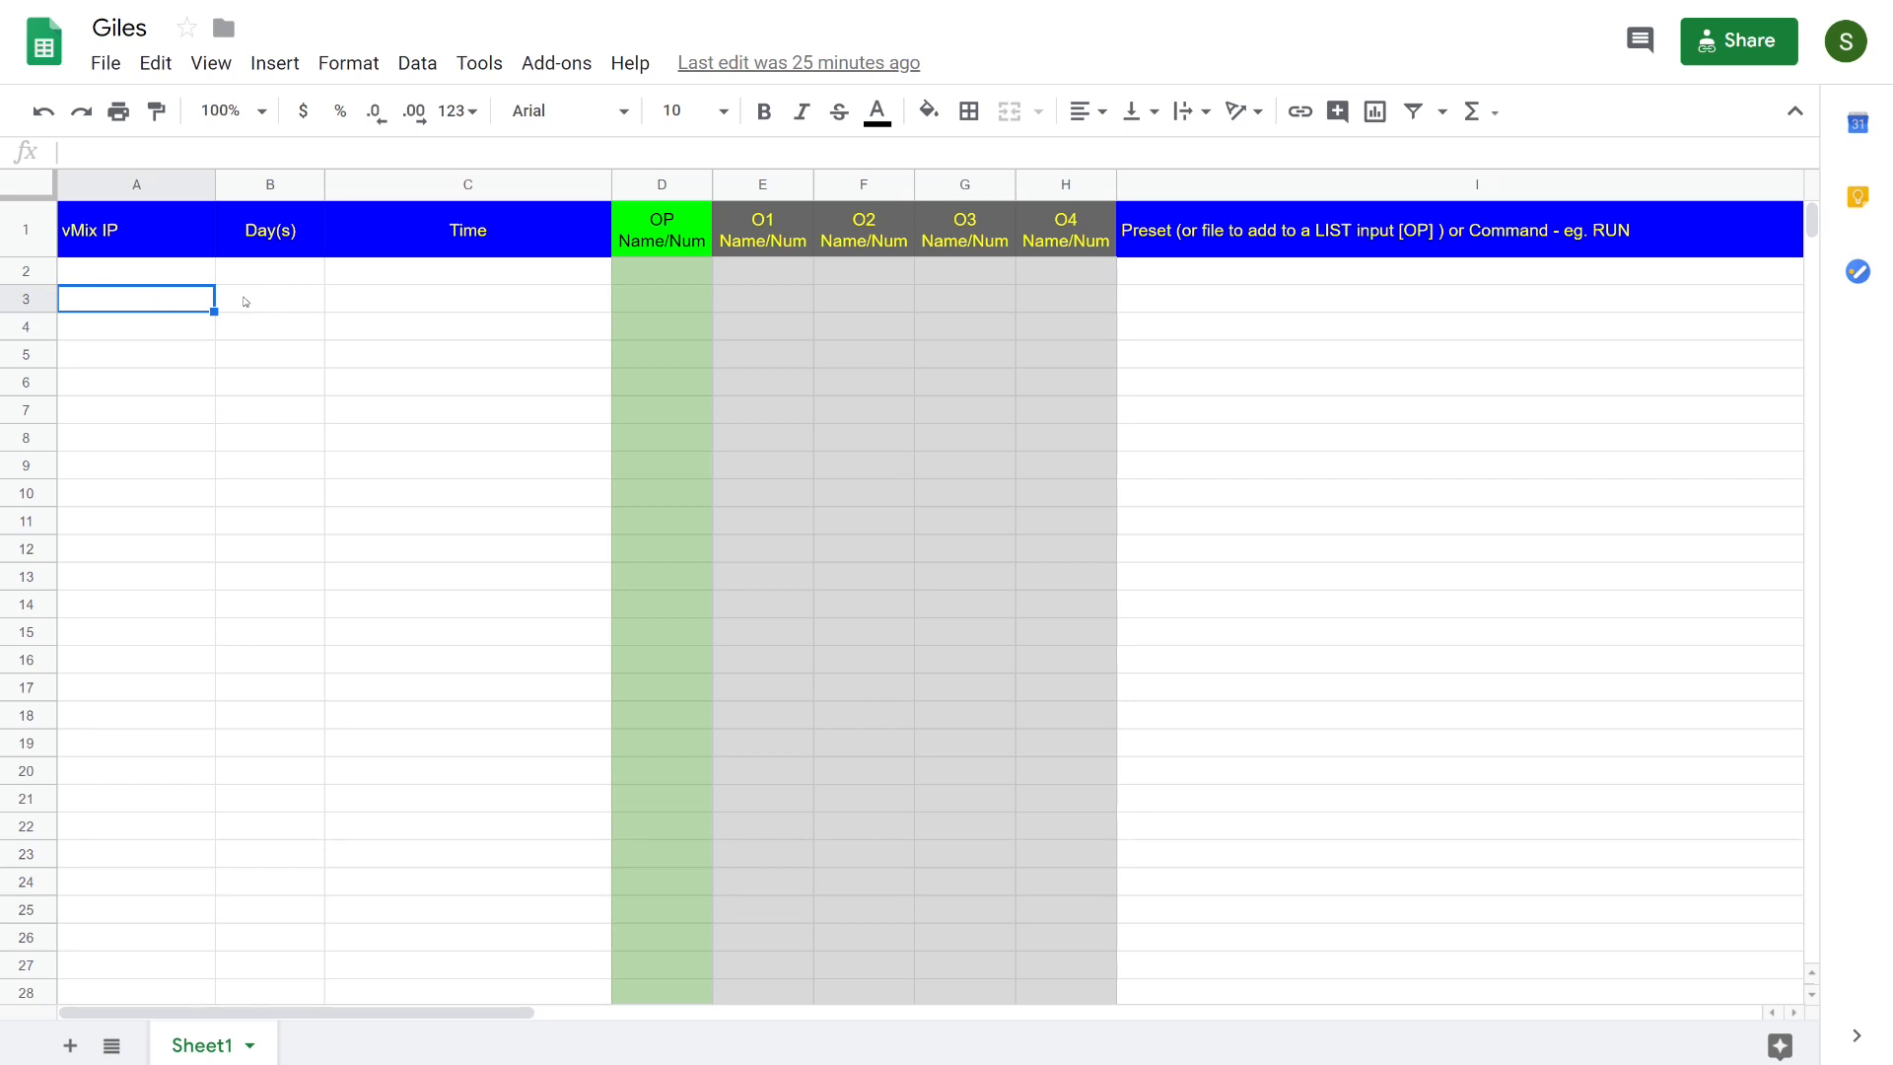
mouse_move(280, 305)
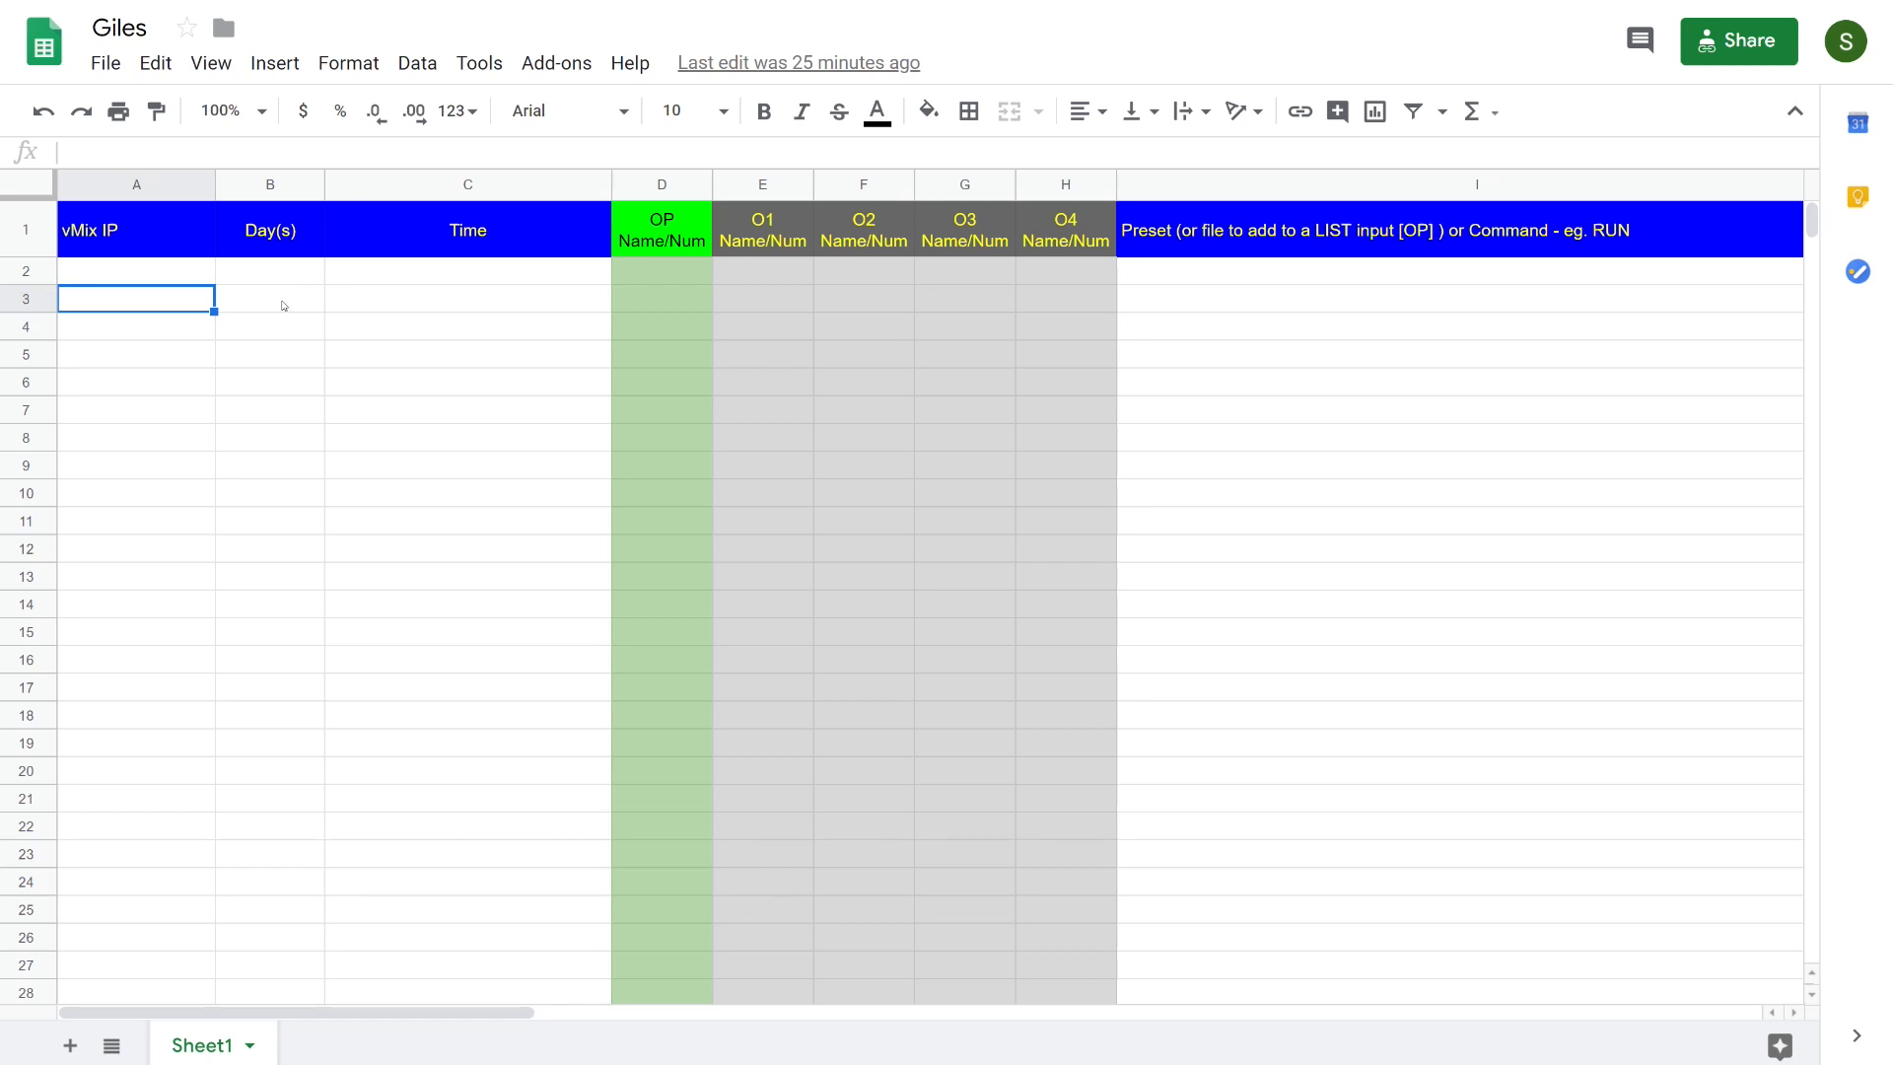
click(269, 297)
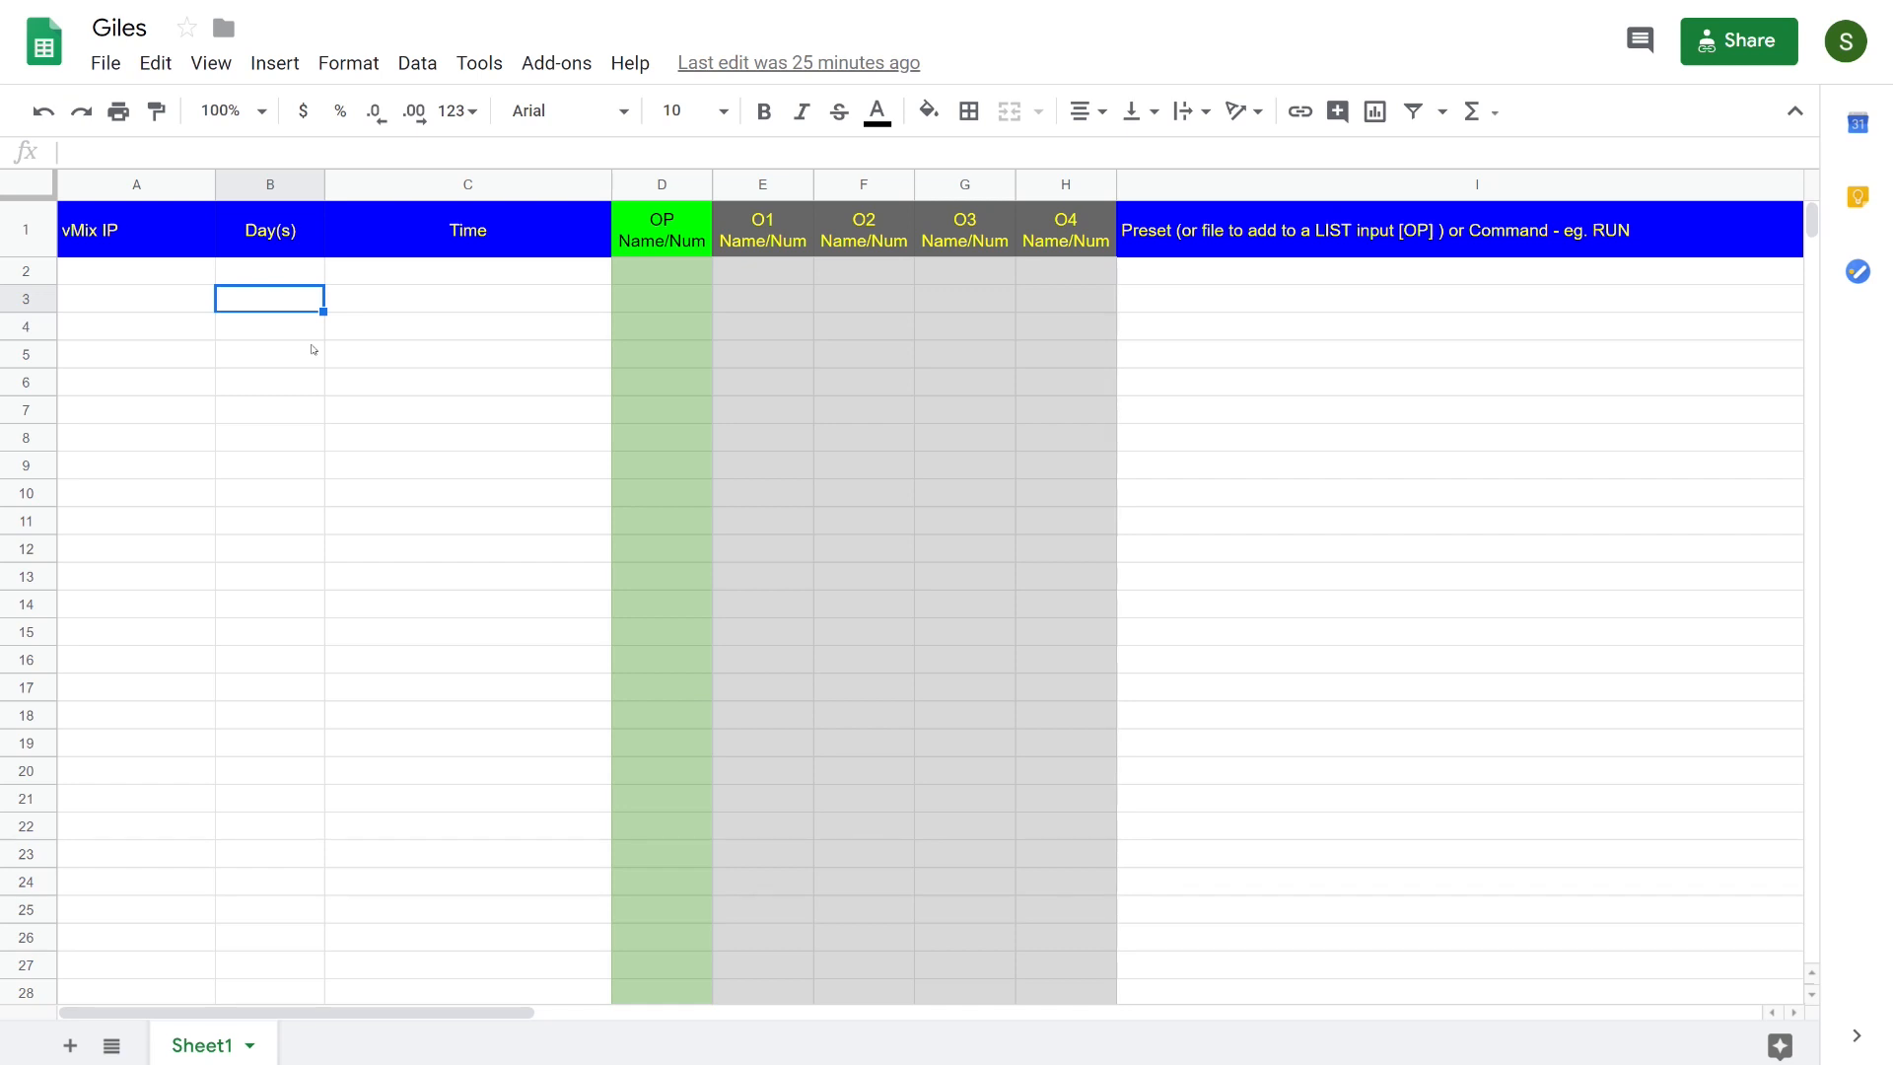
Step: Enter Sat in B3 and 12:38 in C3, then select D3
text(Sat)
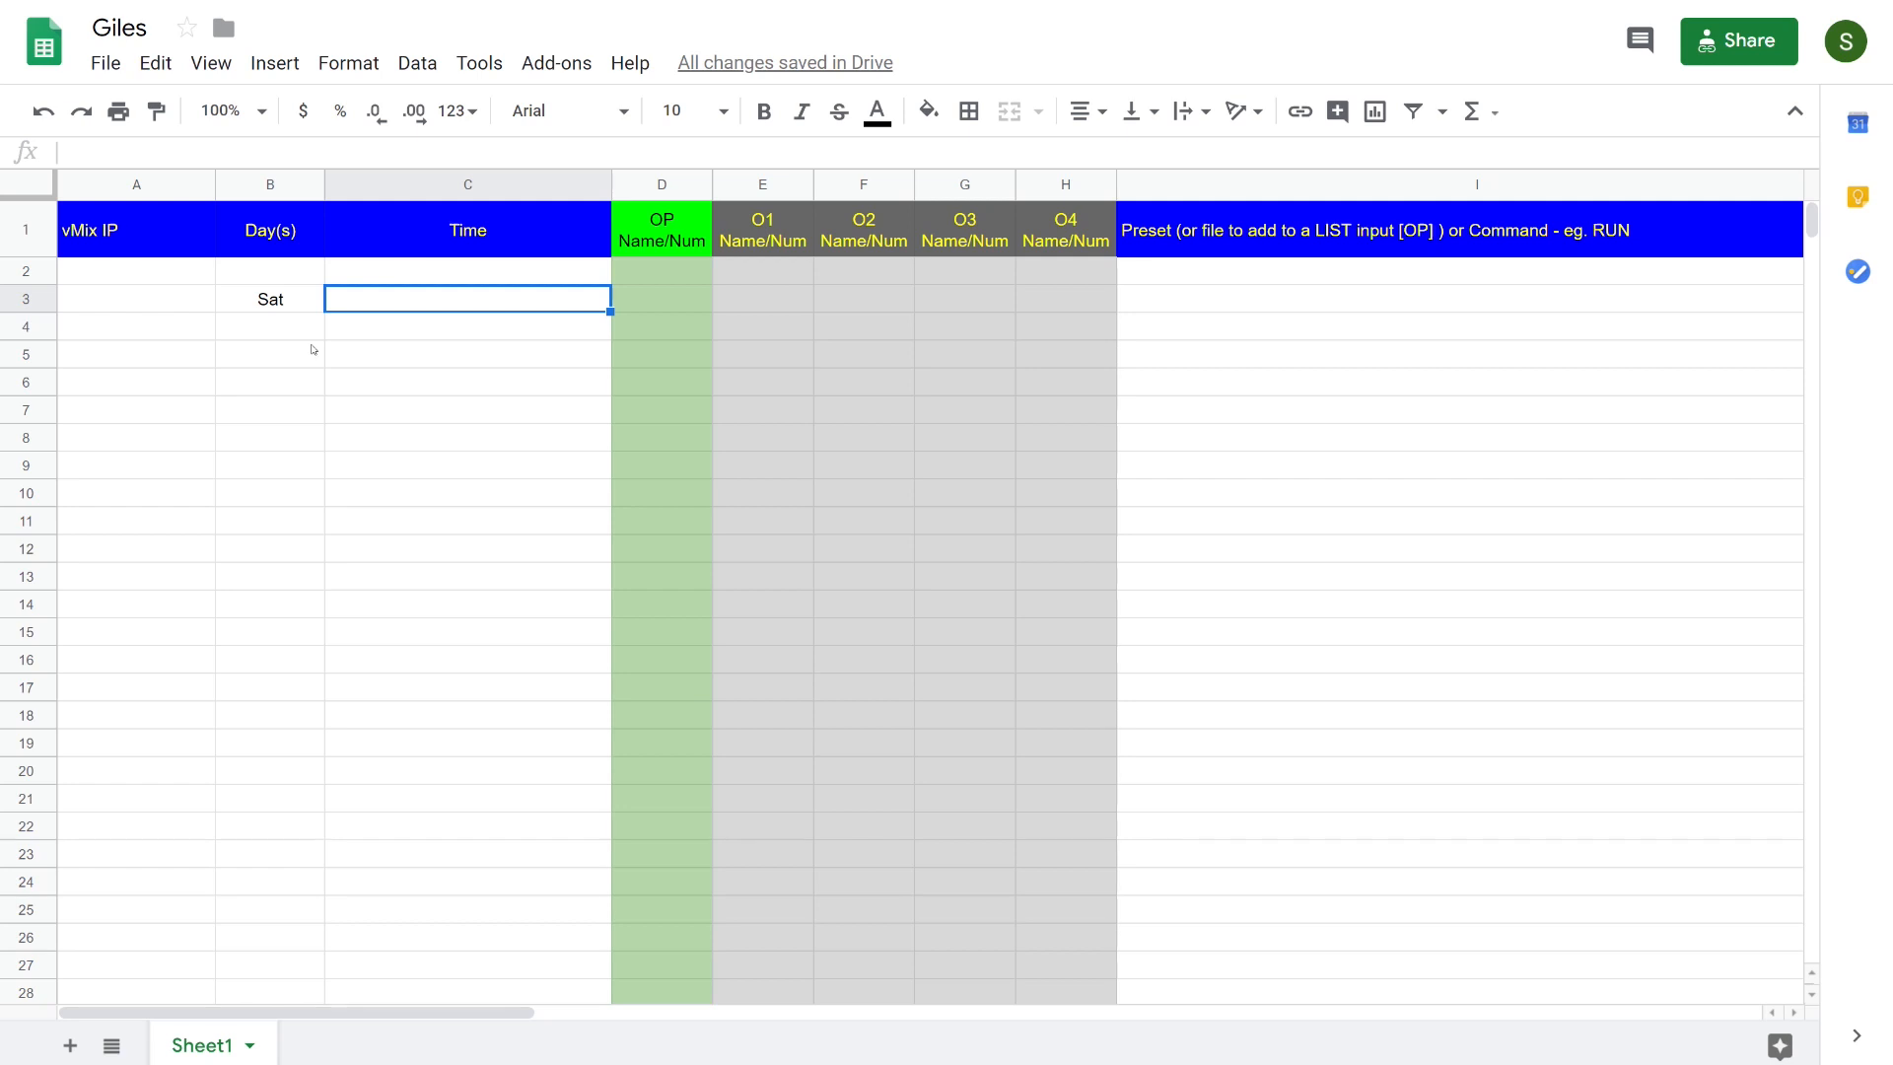
text(12:38:00)
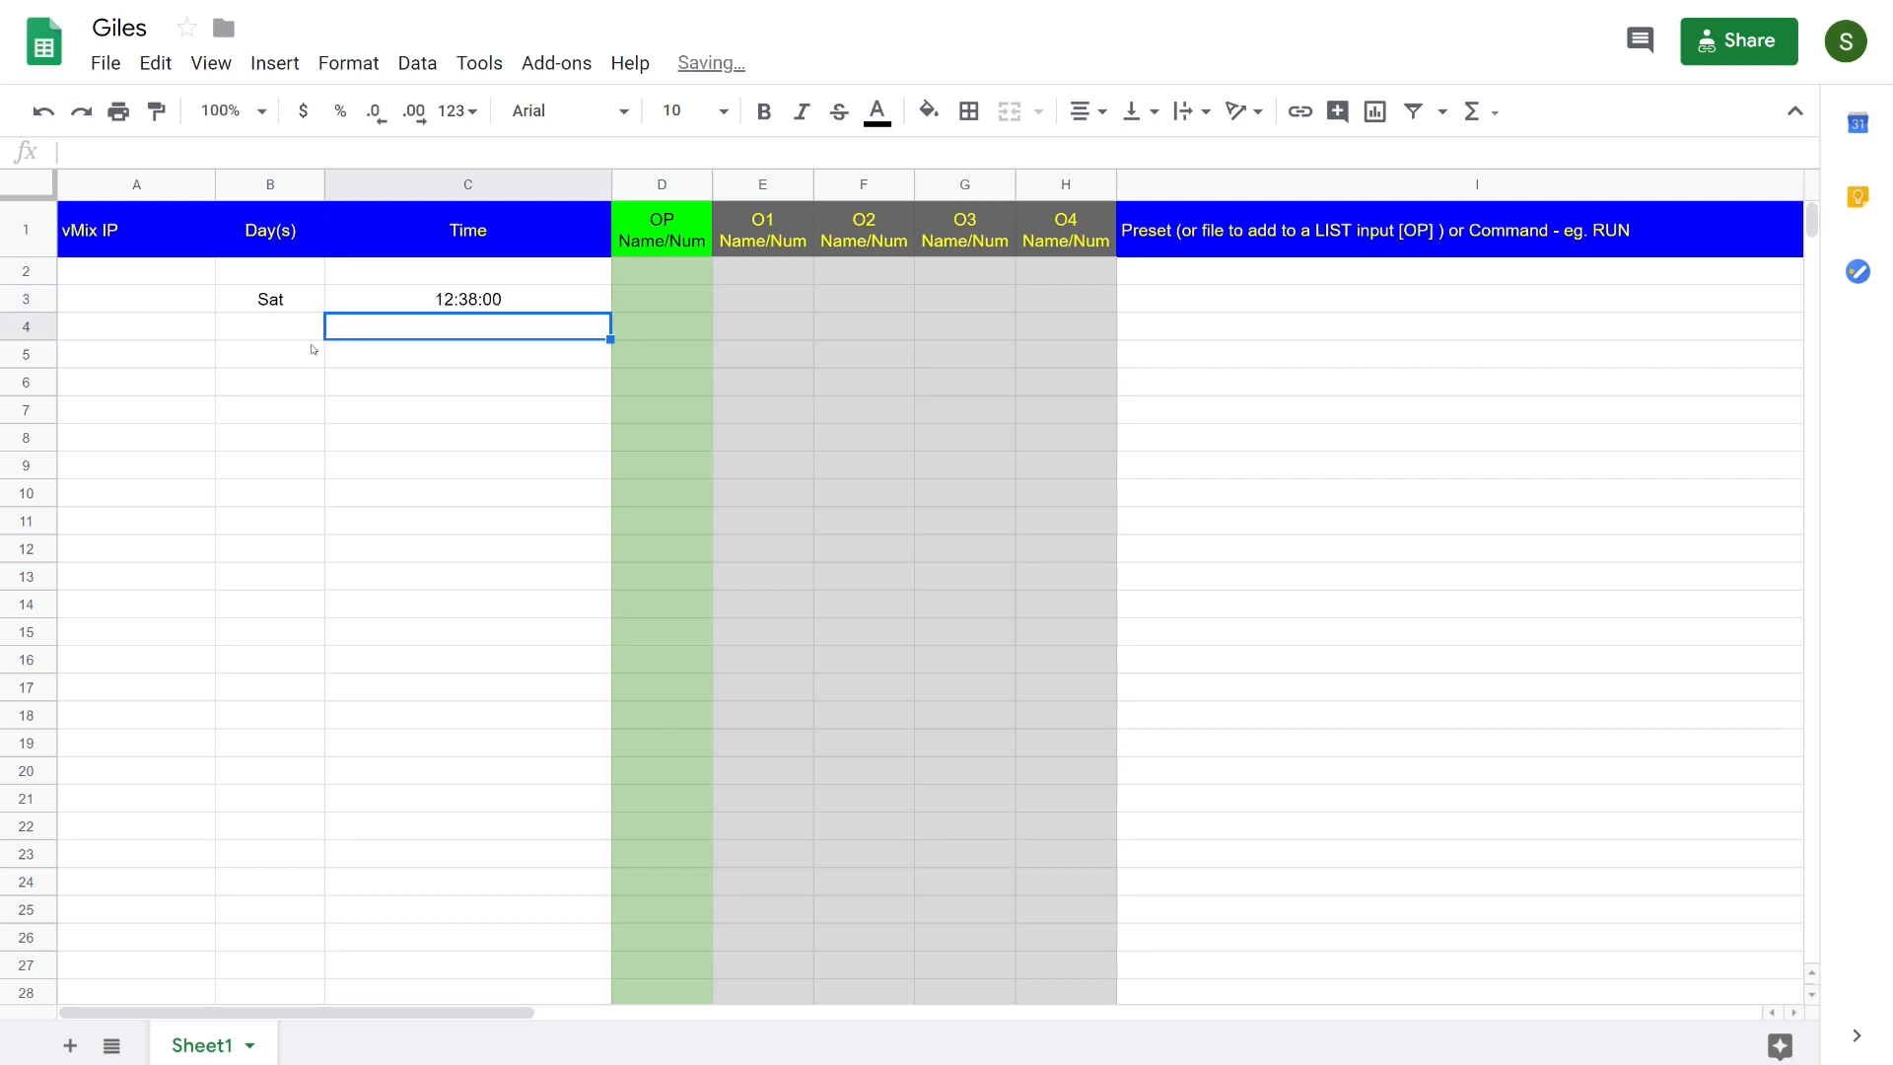
click(660, 297)
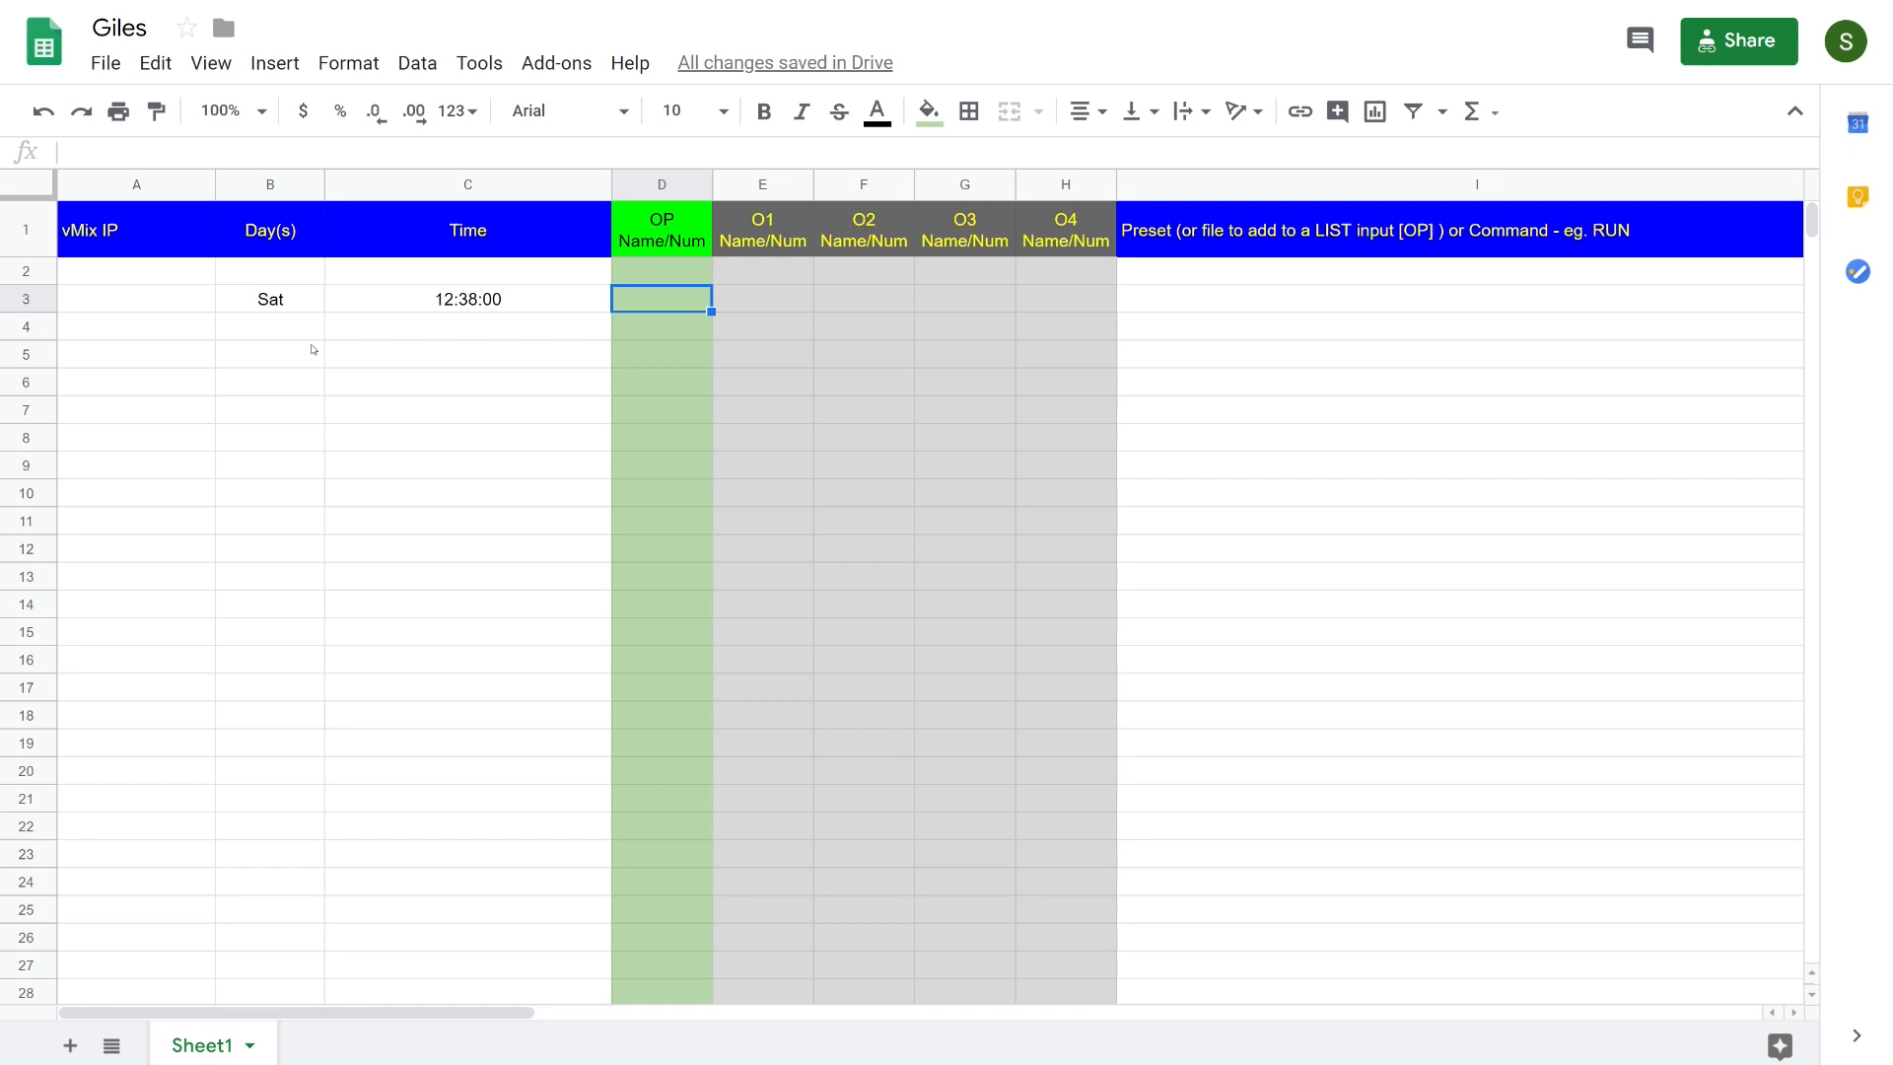
Step: Type Camera into D3 as the row's OP input
text(Camera)
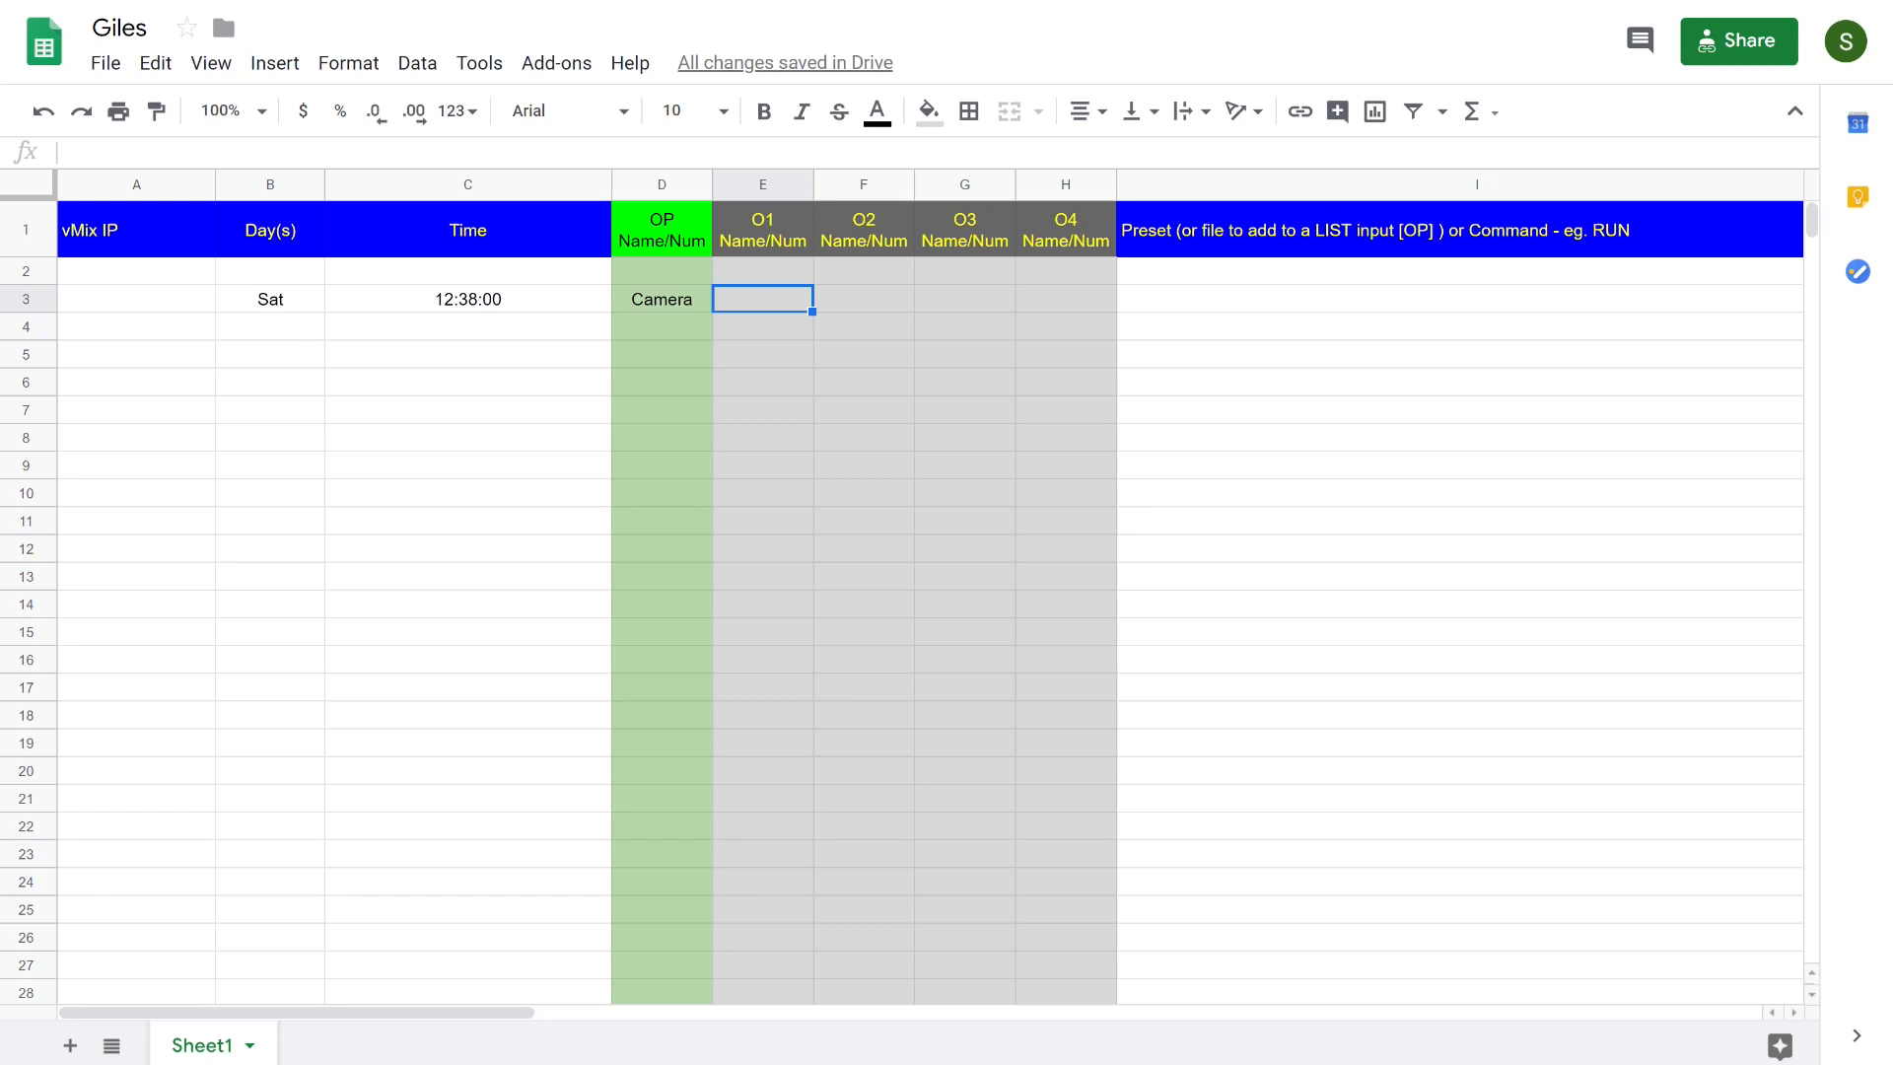
mouse_move(959, 305)
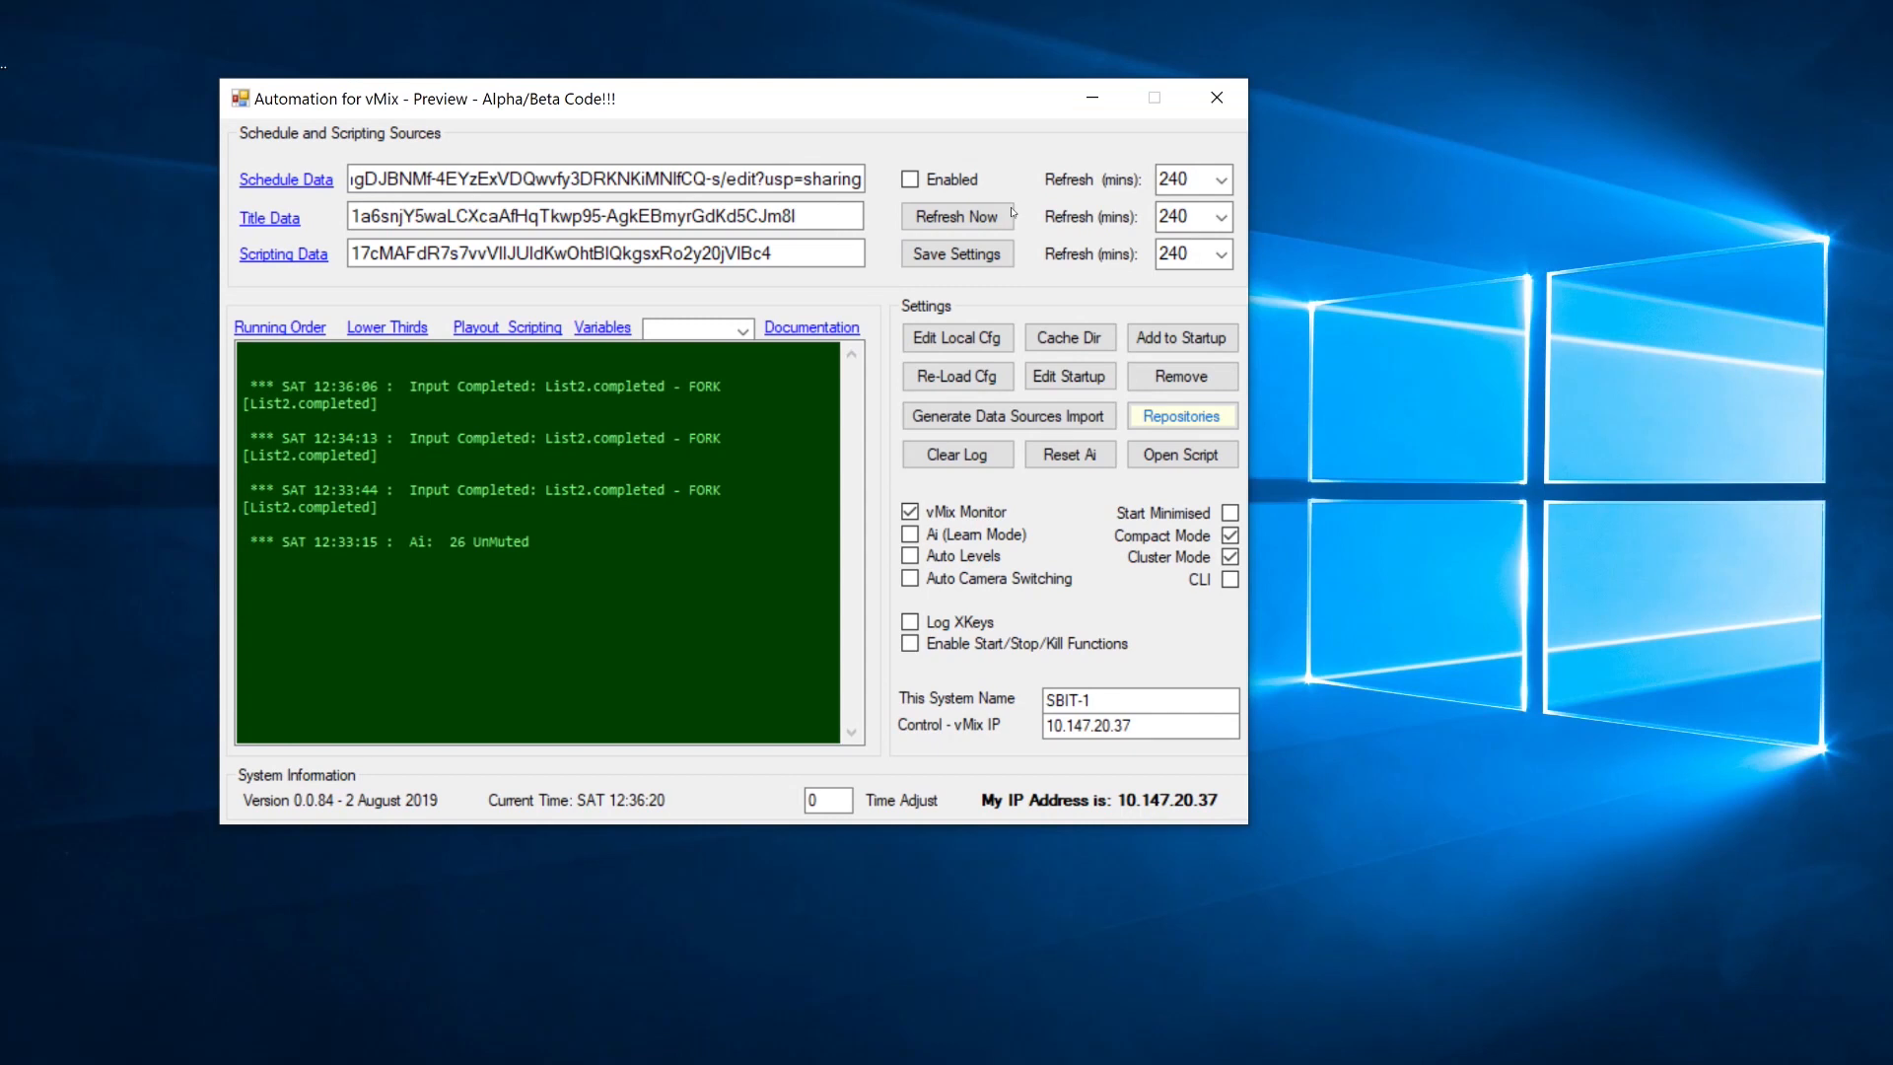
Step: Refresh the schedule, title and scripting data, and enable Schedule Data
click(955, 215)
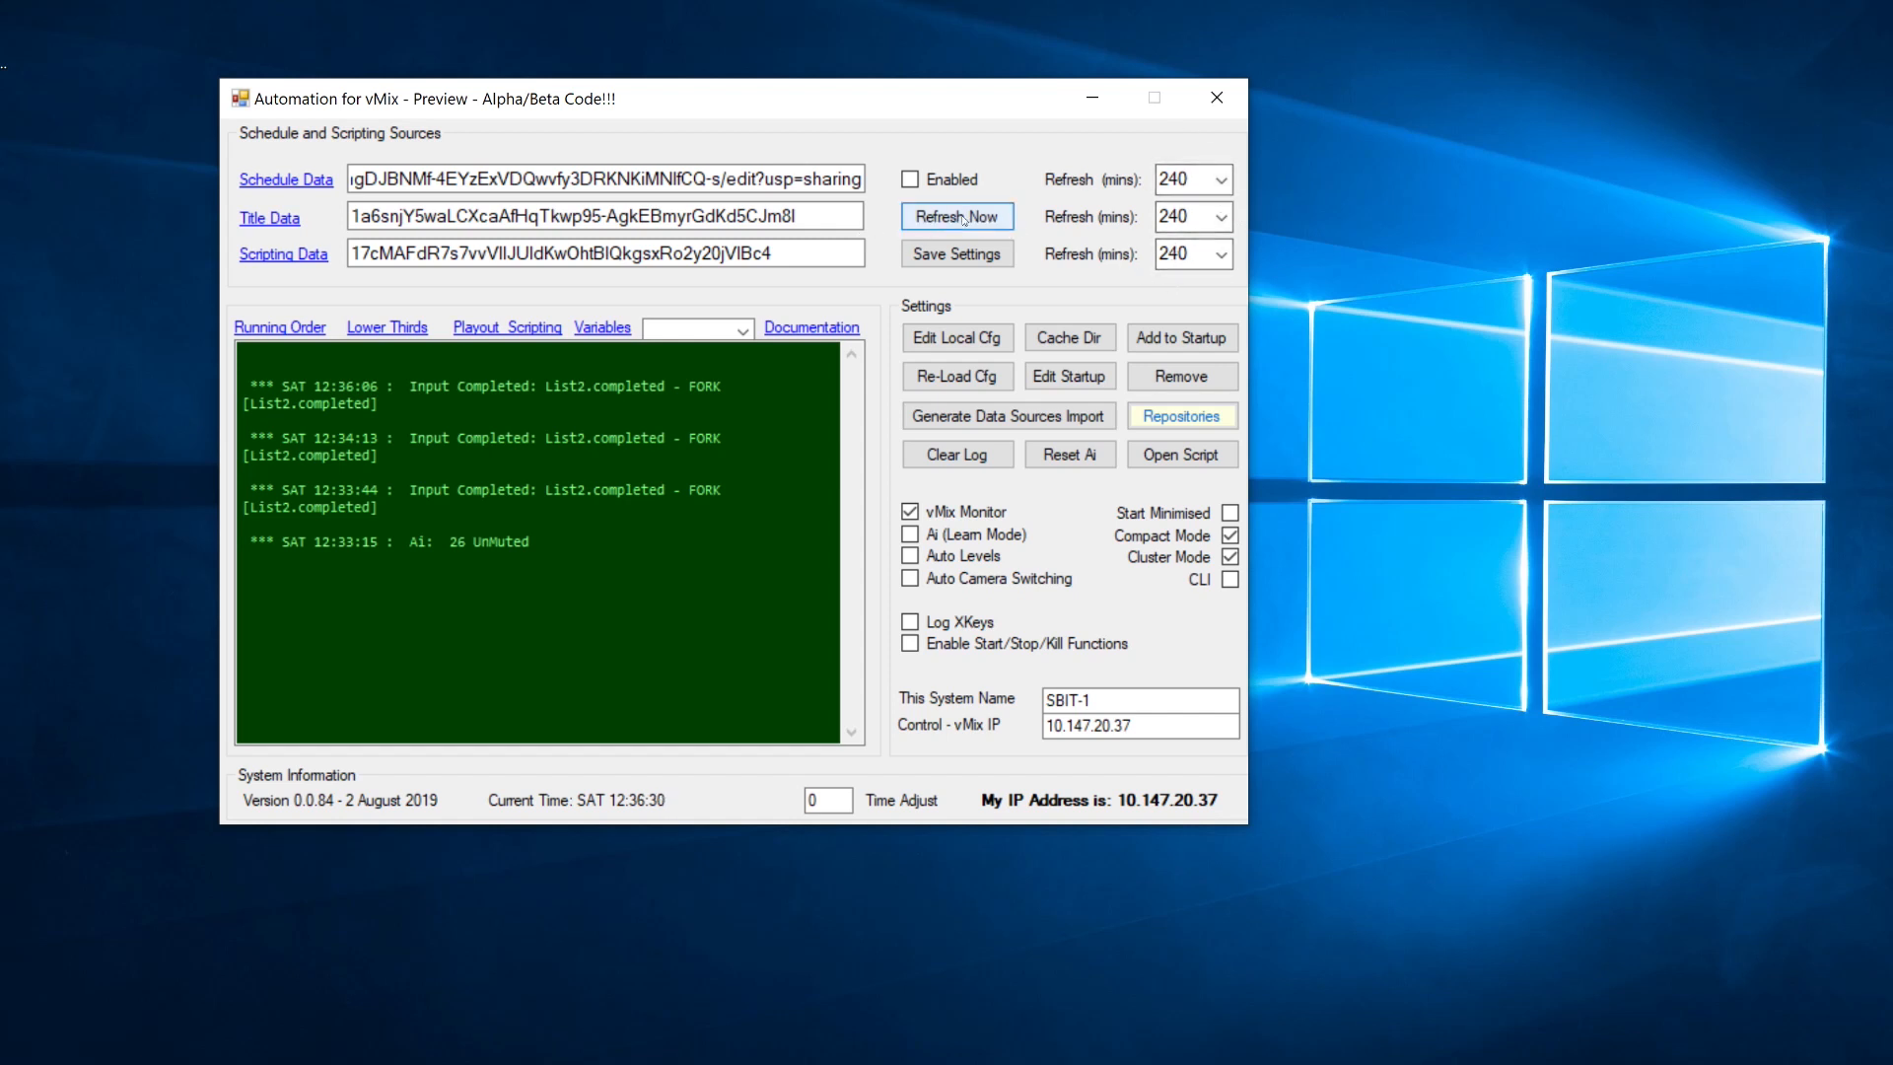
click(956, 216)
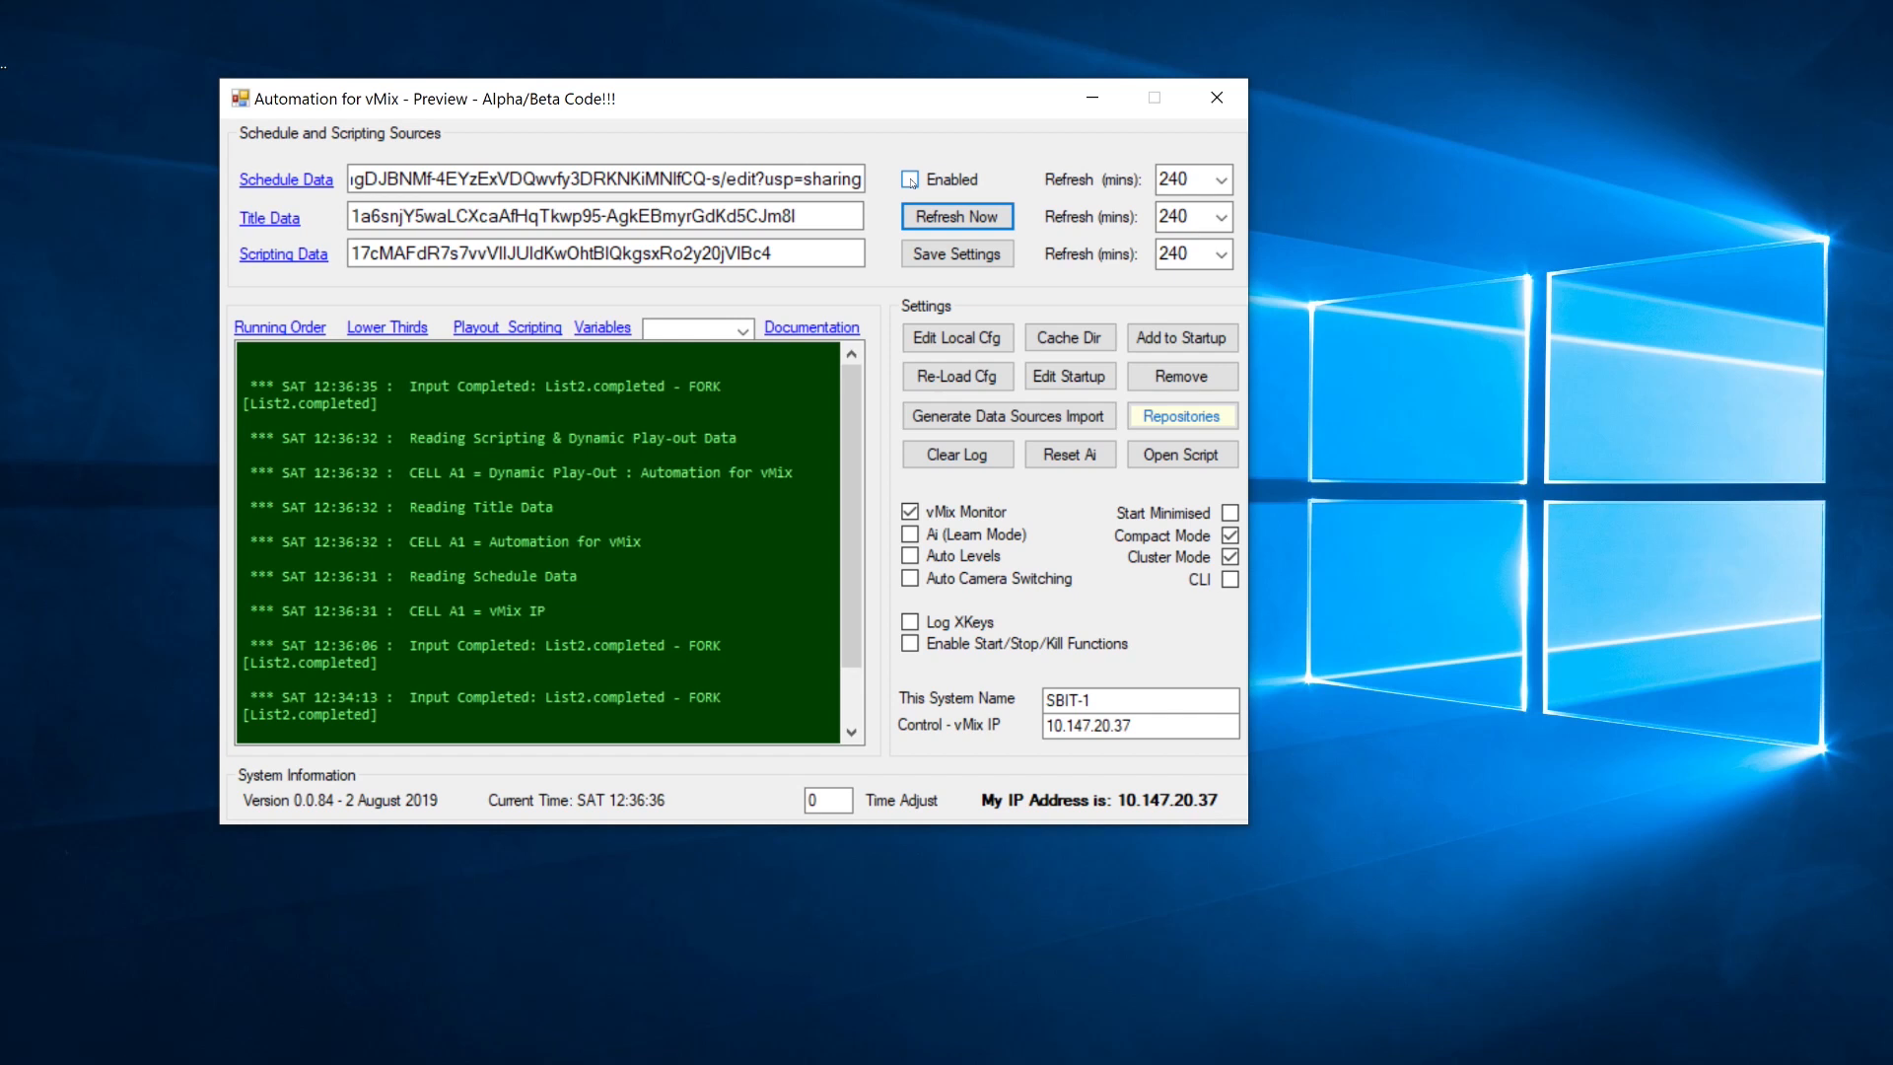
click(909, 178)
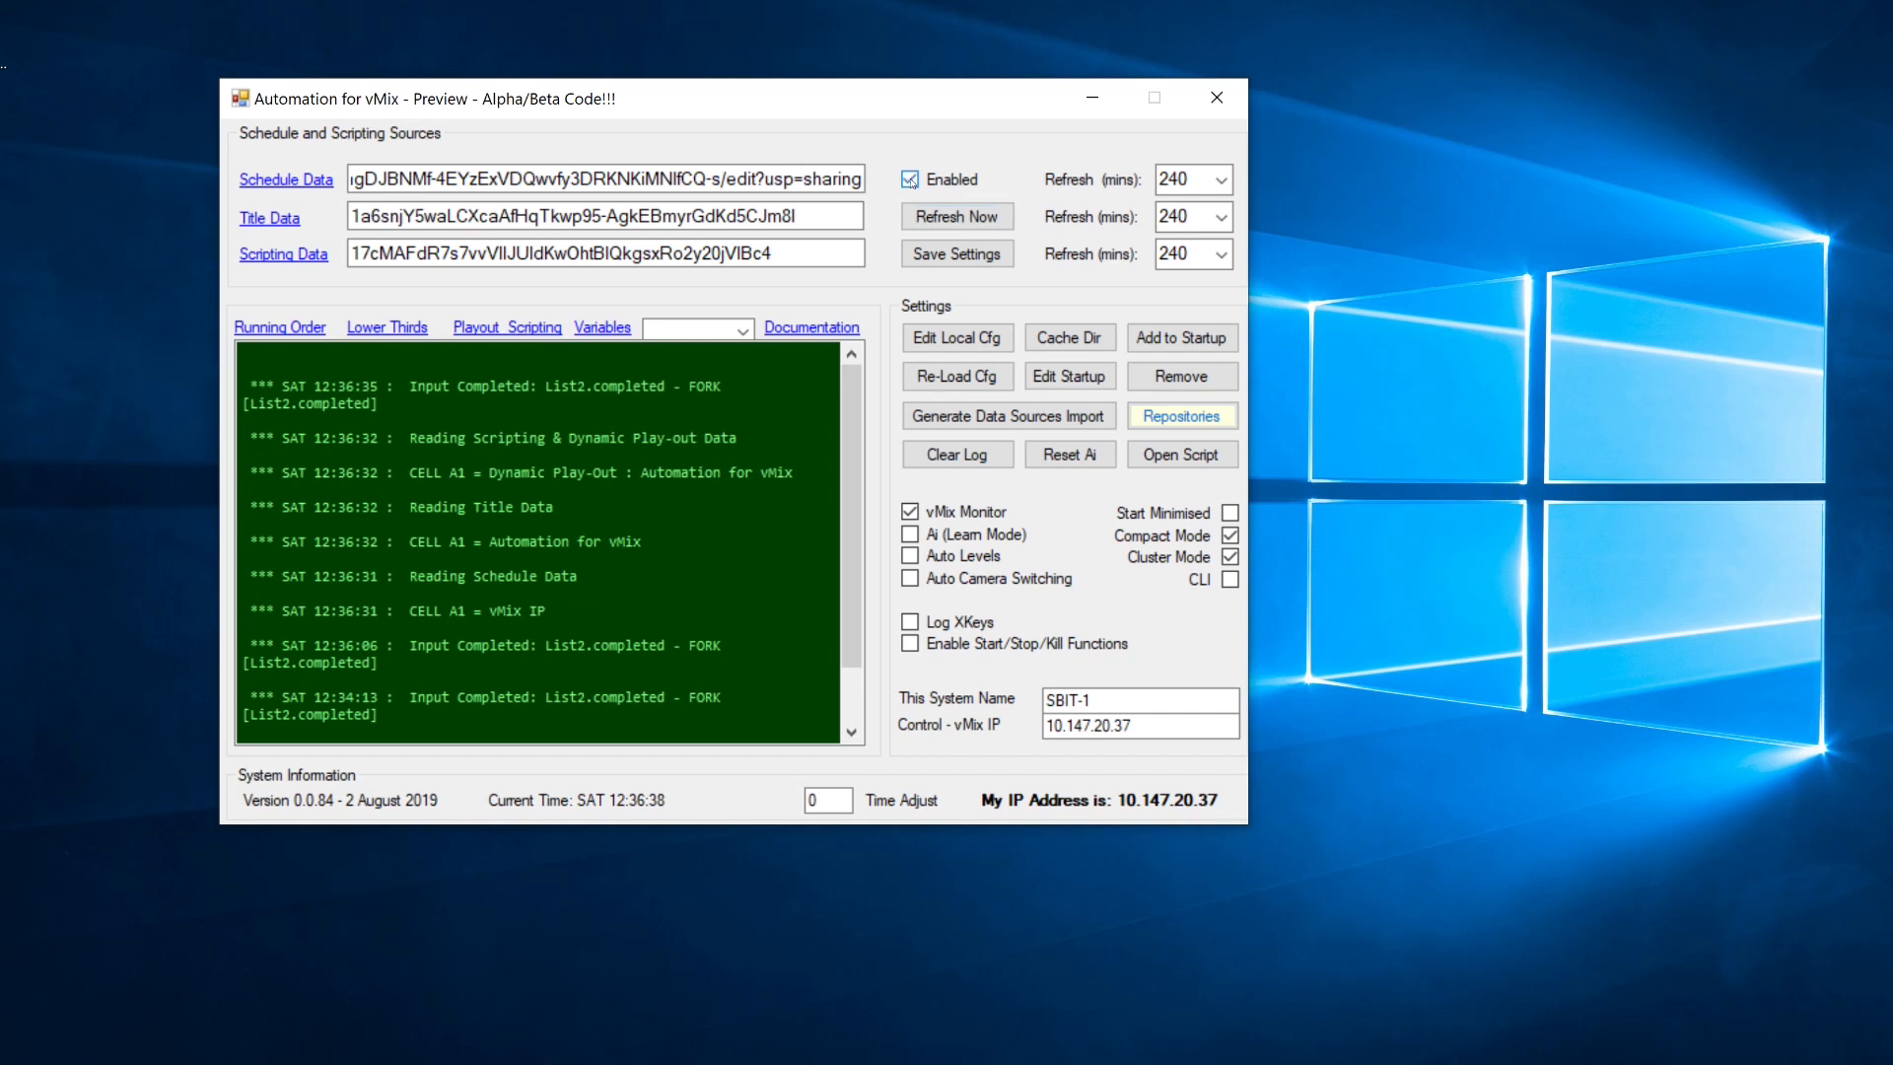